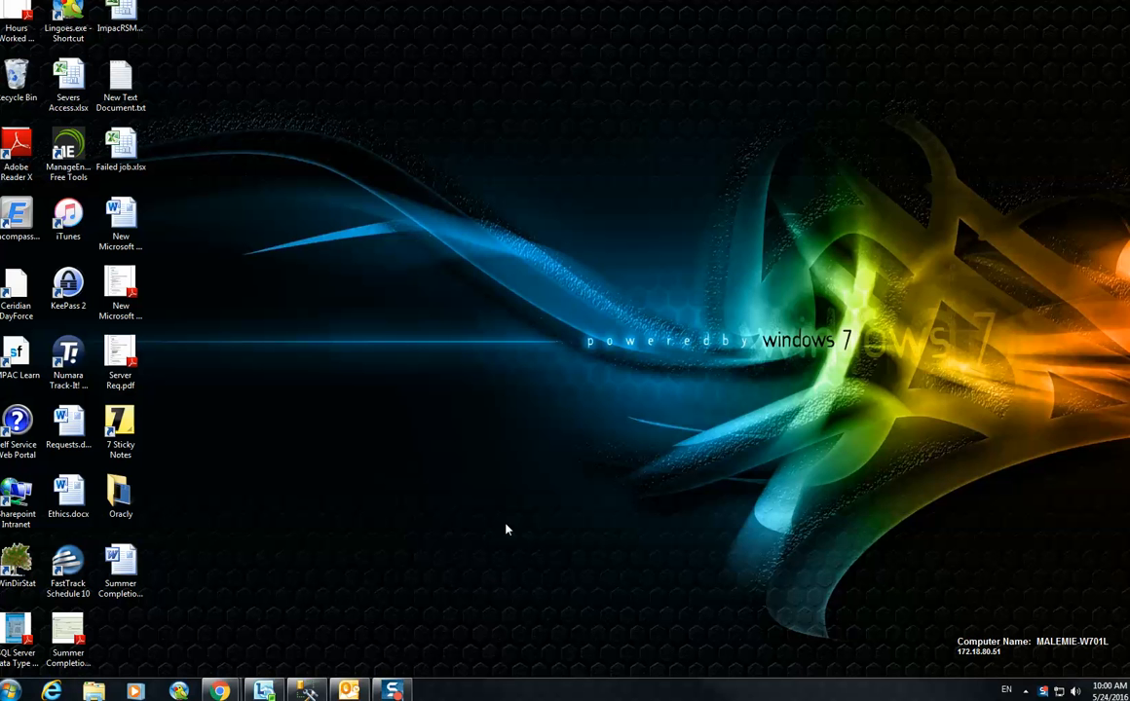
Step: Launch Microsoft Access 2010 from the Start menu's programs list
left_click(67, 639)
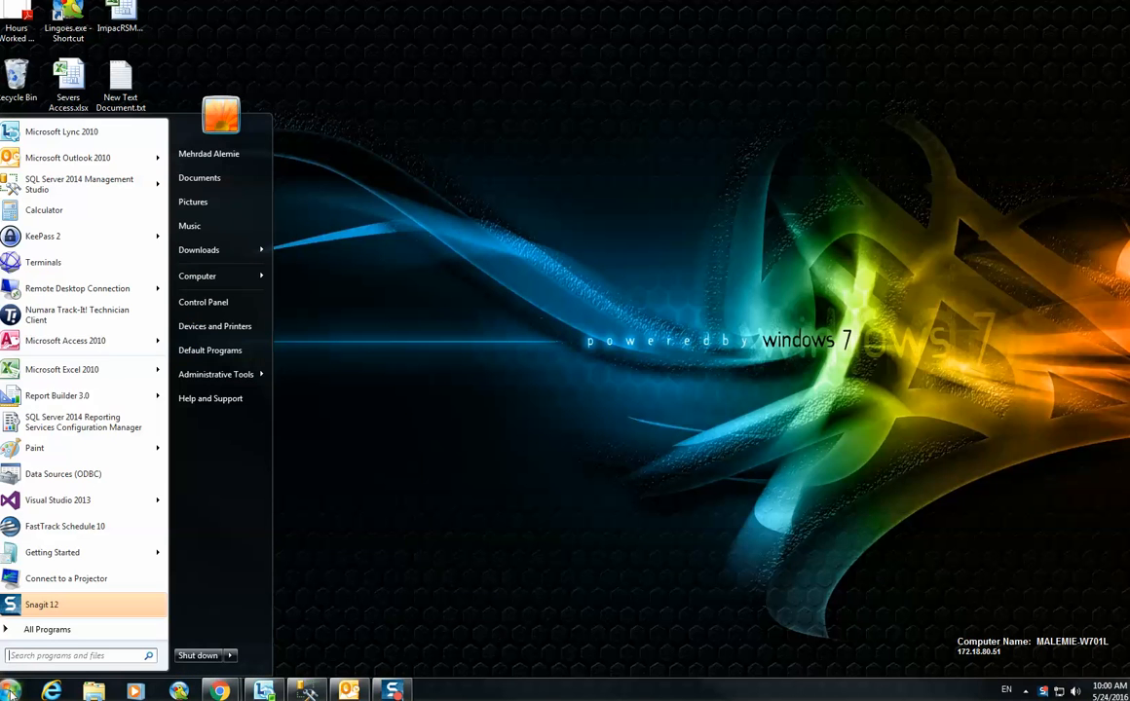
mouse_move(66, 339)
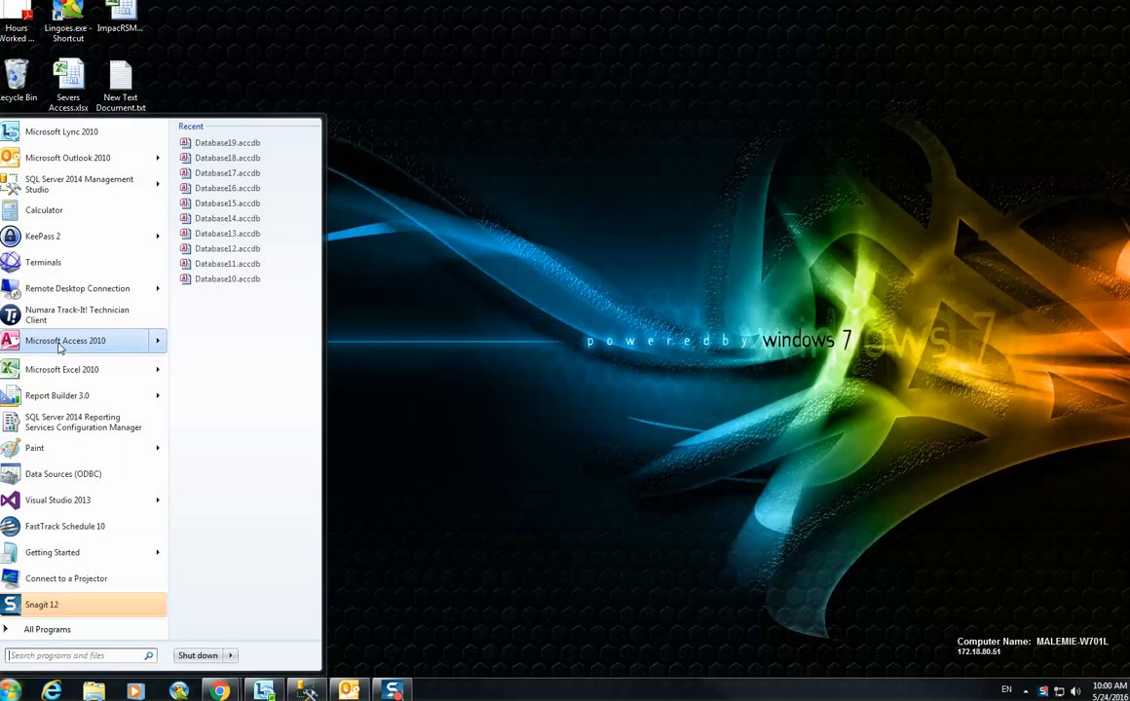
left_click(66, 339)
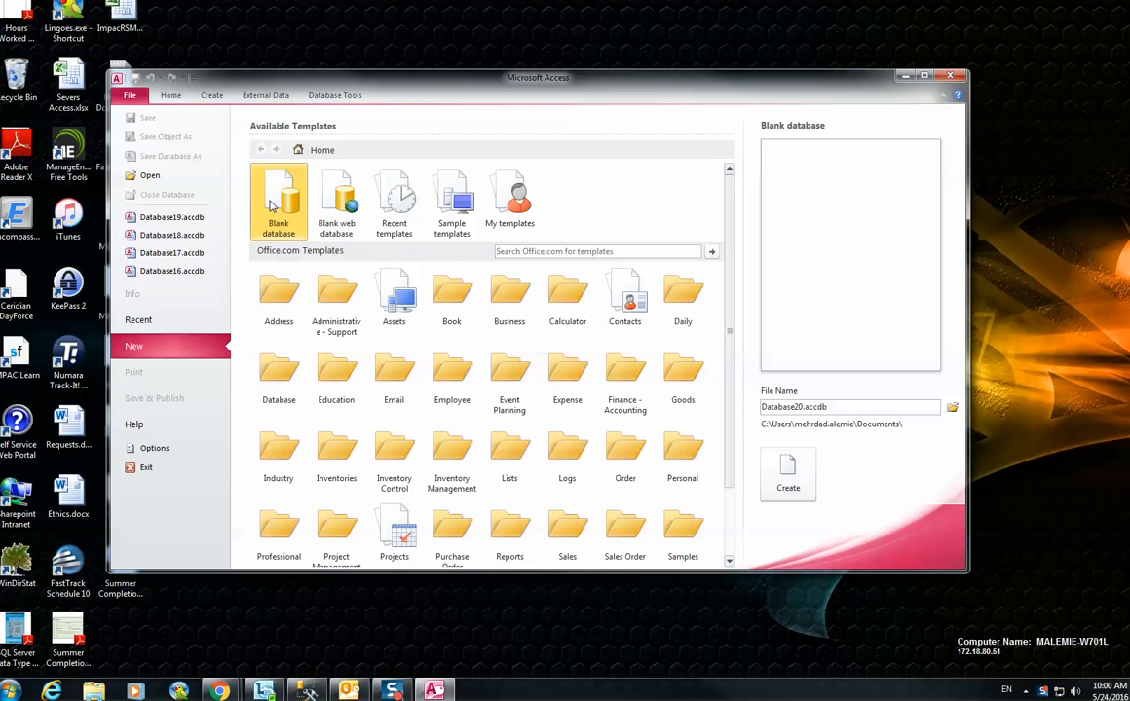
Step: Create the blank database and start an ODBC import set to link via linked tables
left_click(787, 476)
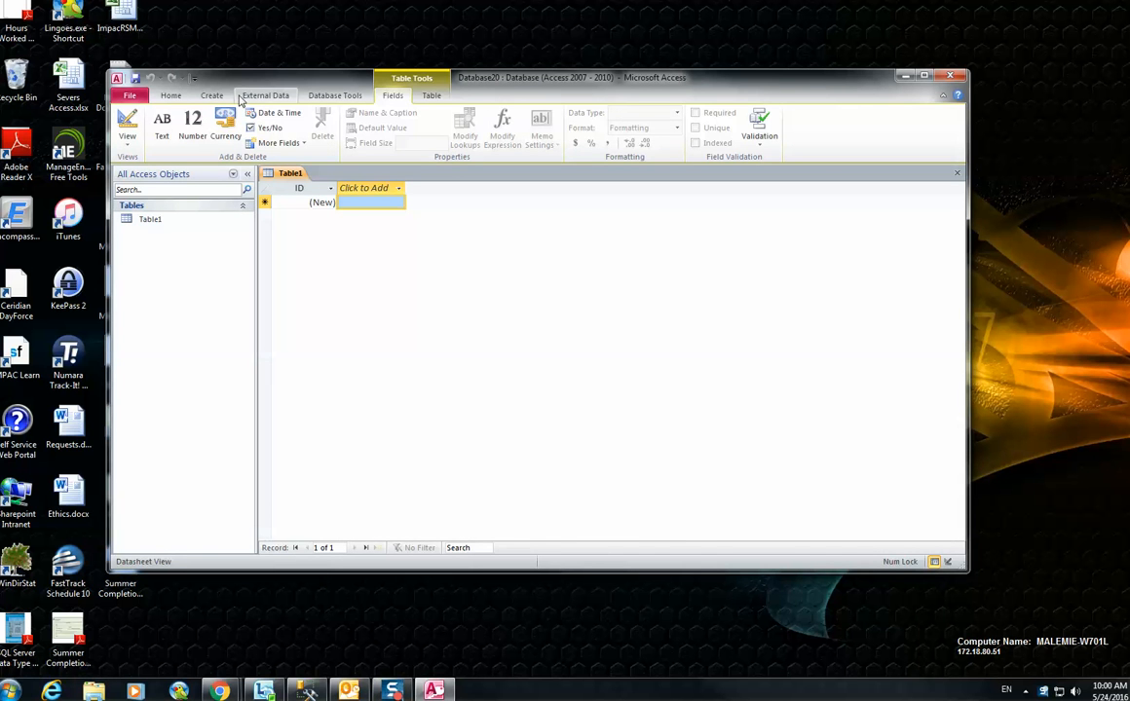
left_click(265, 96)
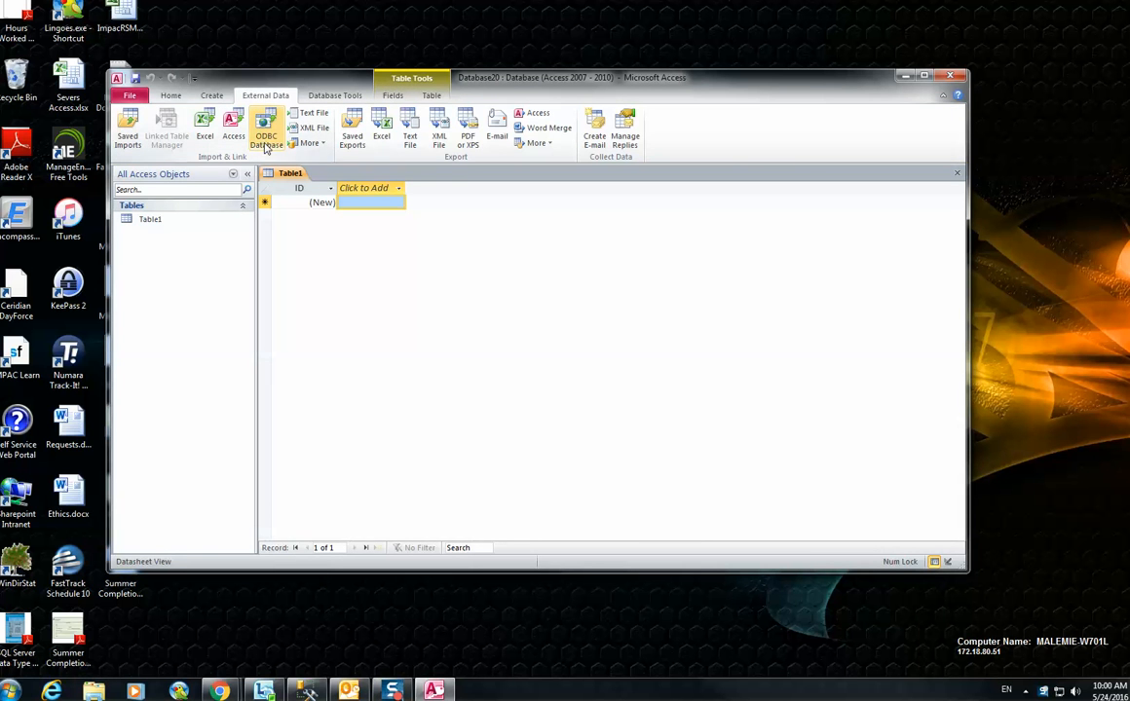
left_click(265, 133)
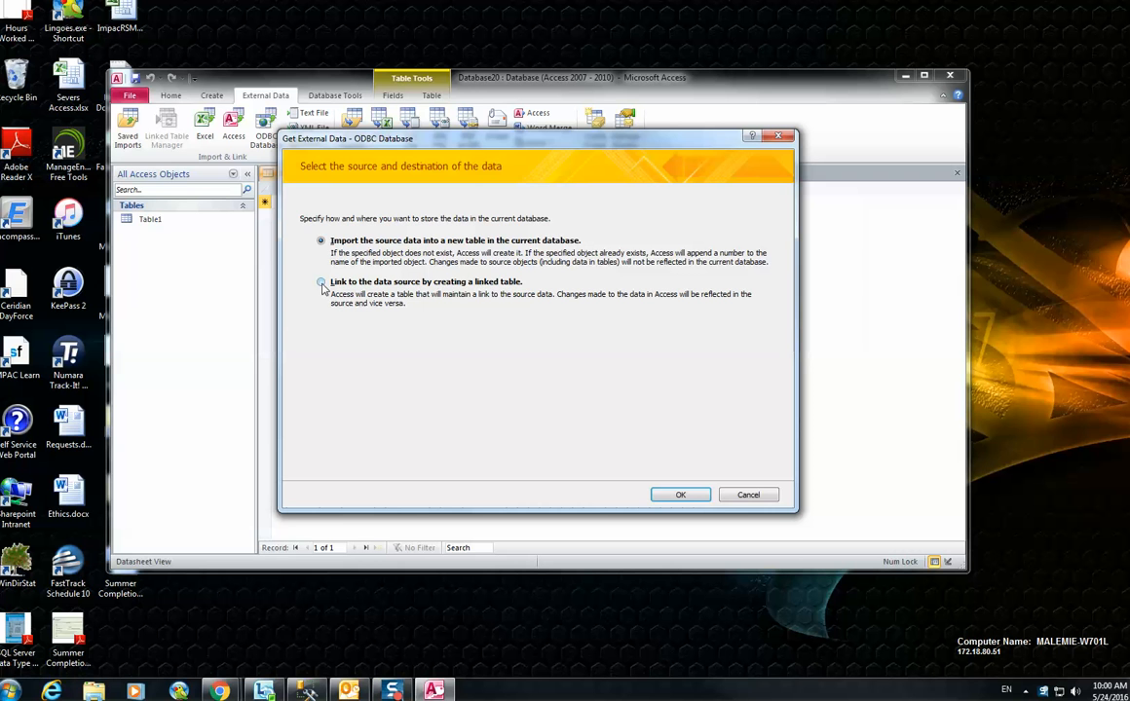
left_click(322, 280)
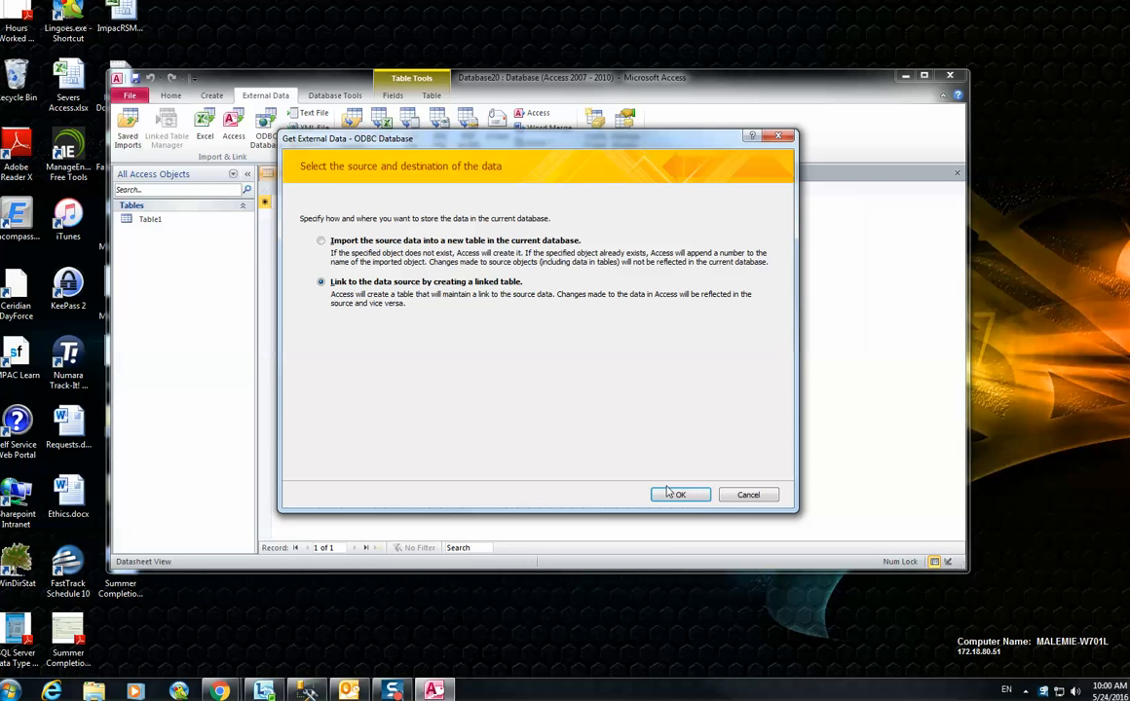
left_click(678, 495)
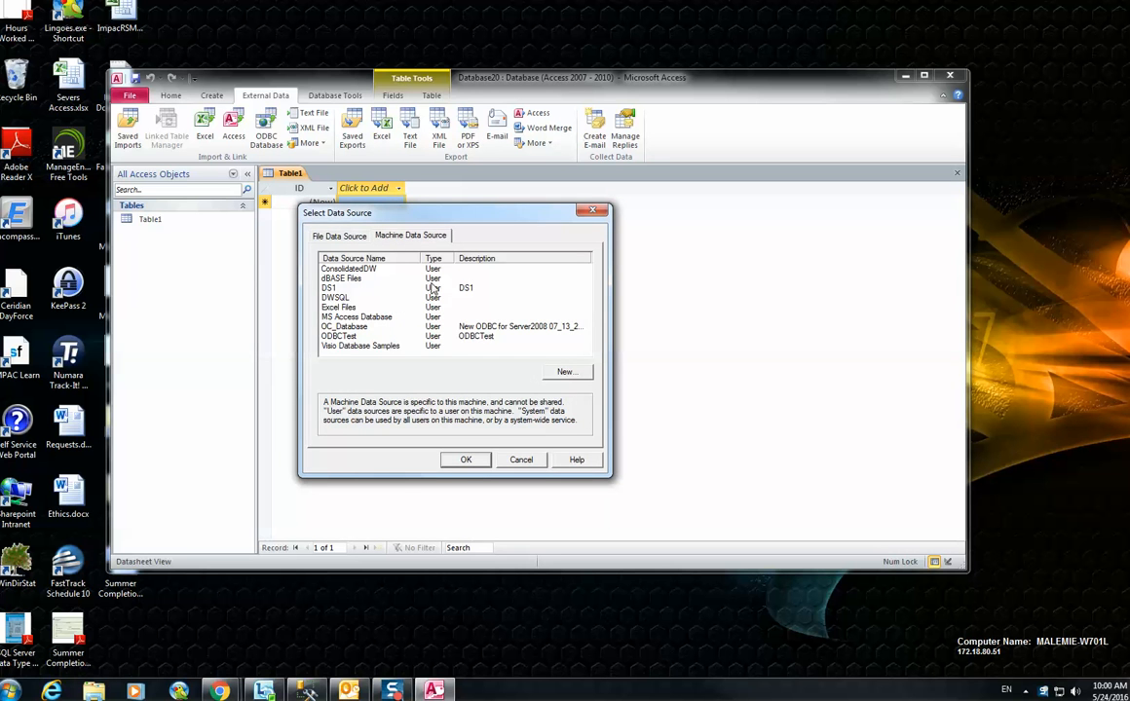
mouse_move(581, 378)
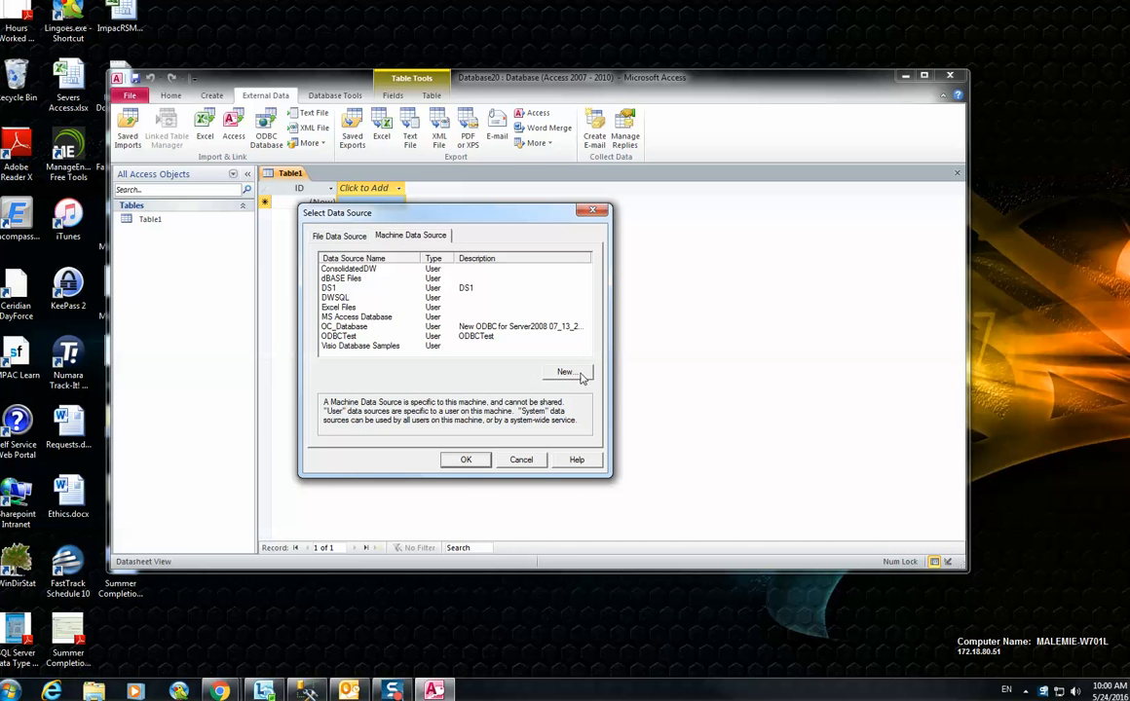
Step: Begin a new User Data Source and browse down the ODBC driver list
left_click(565, 372)
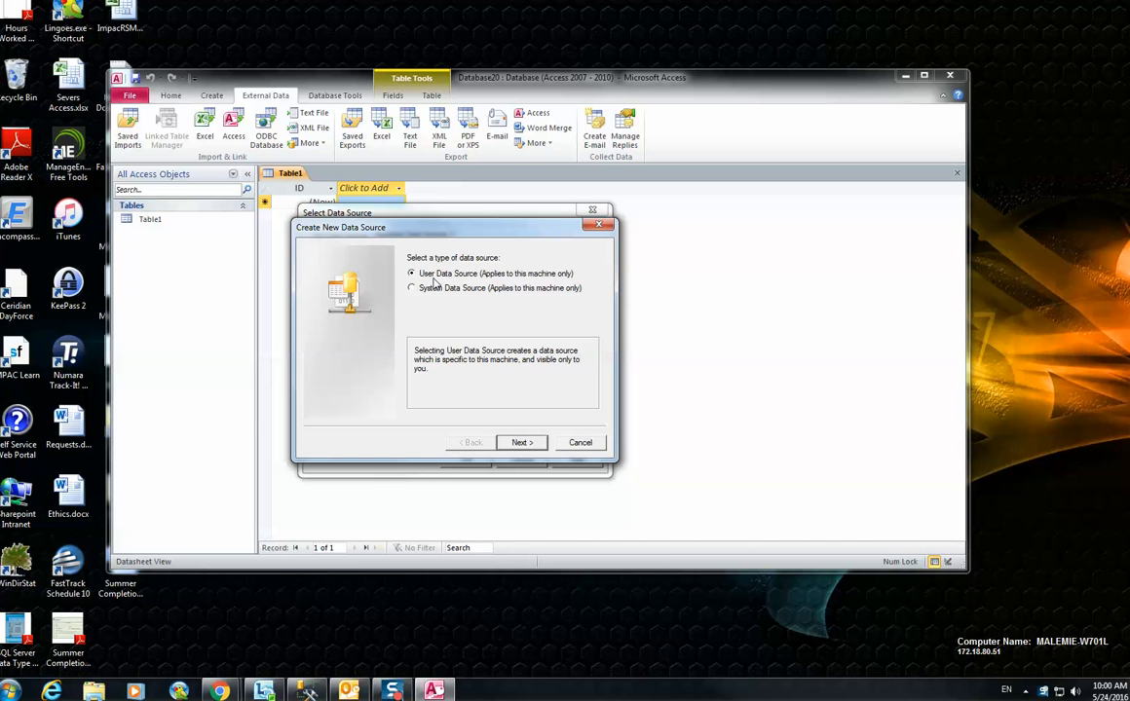
left_click(522, 443)
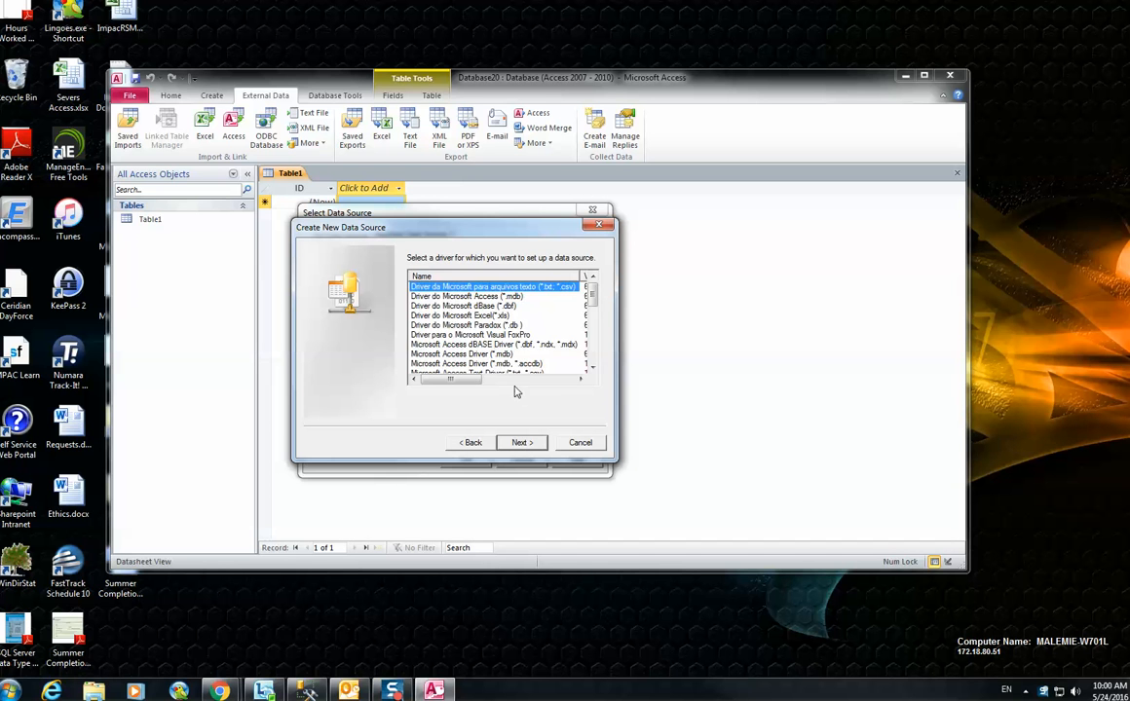
scroll("down", 3)
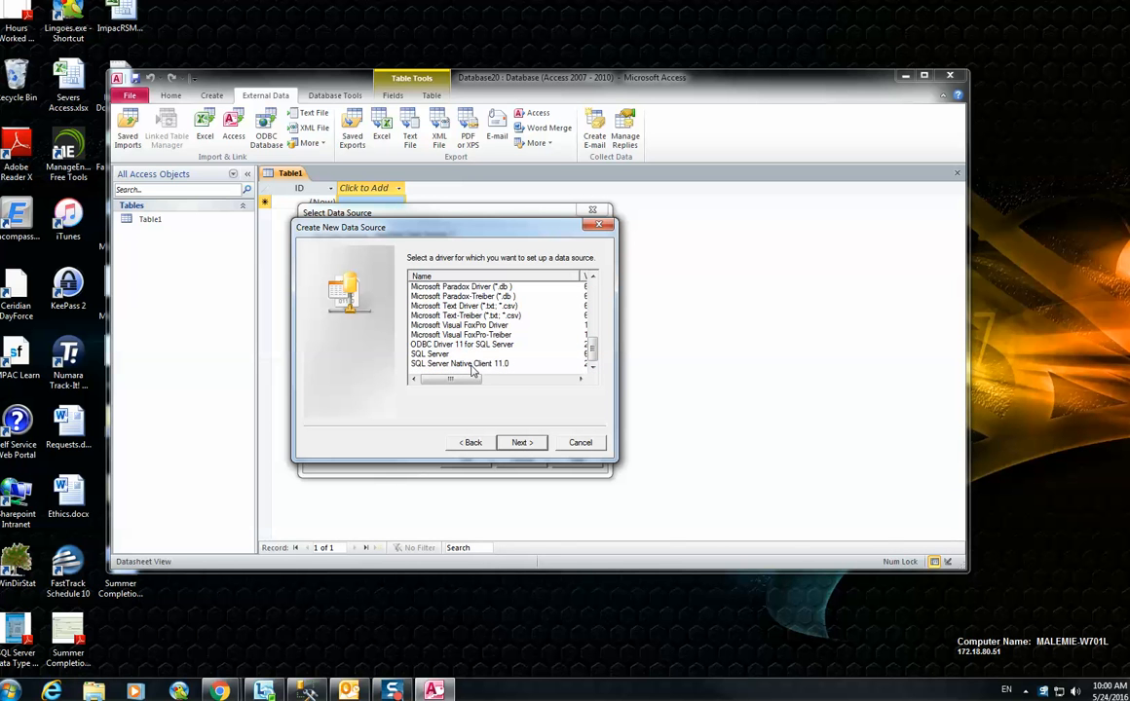
mouse_move(491, 370)
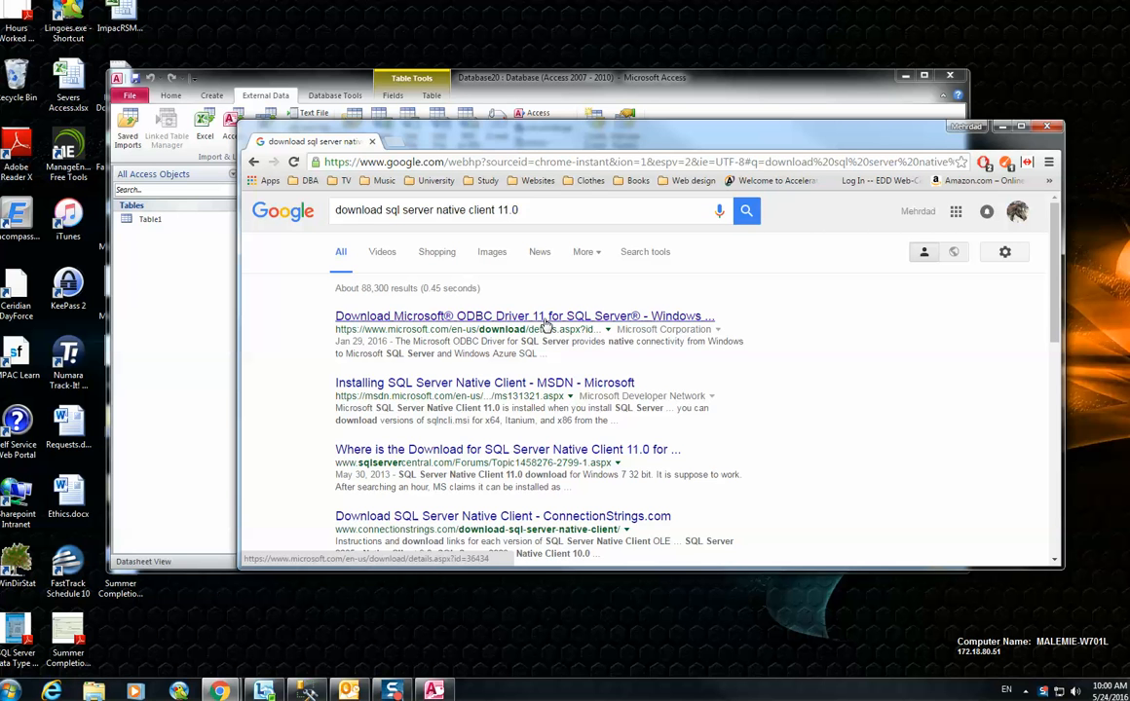
Step: Open the Microsoft ODBC driver download search result in Chrome
left_click(524, 315)
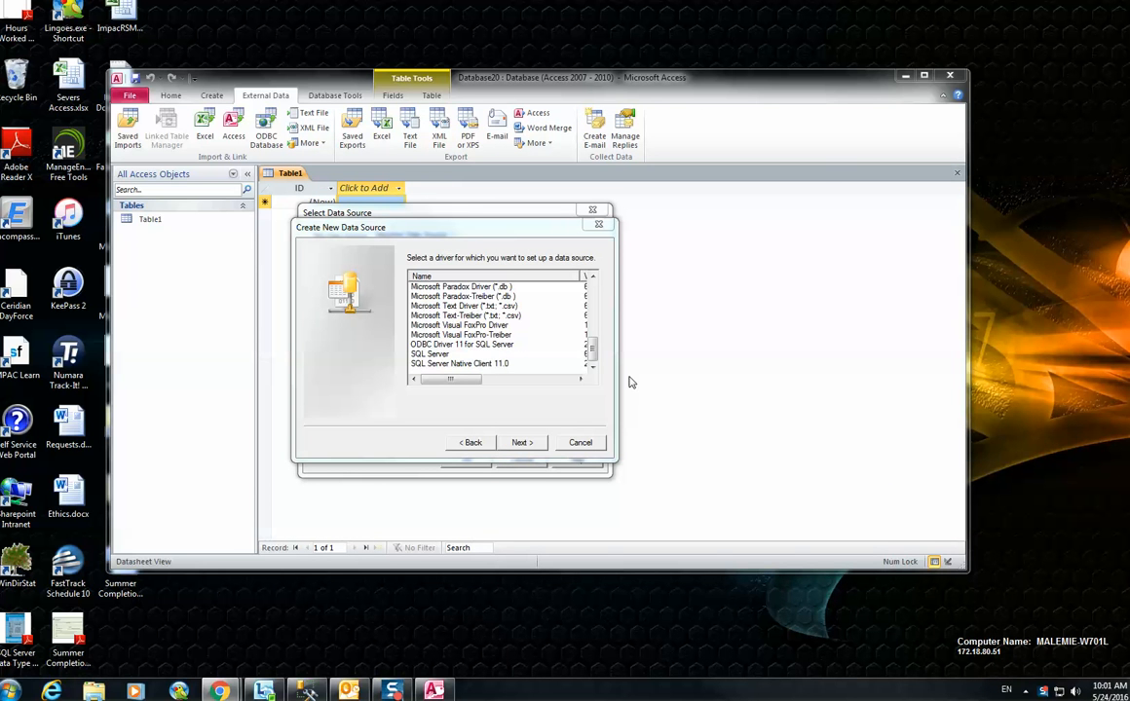
mouse_move(507, 398)
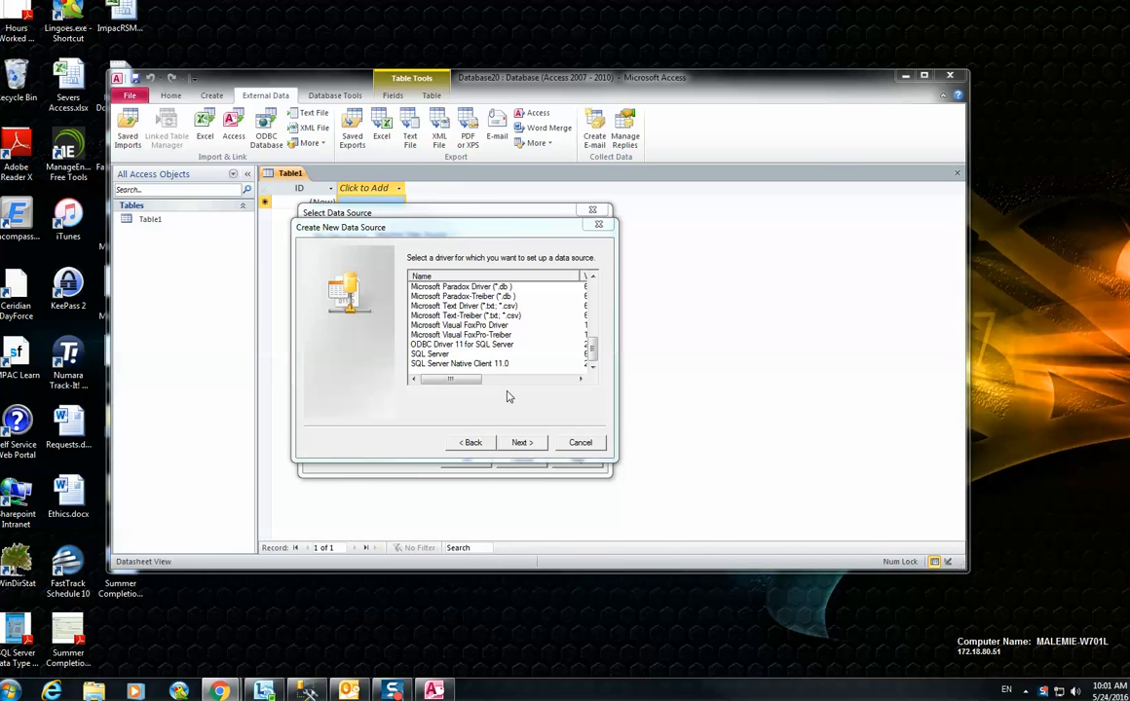
mouse_move(506, 397)
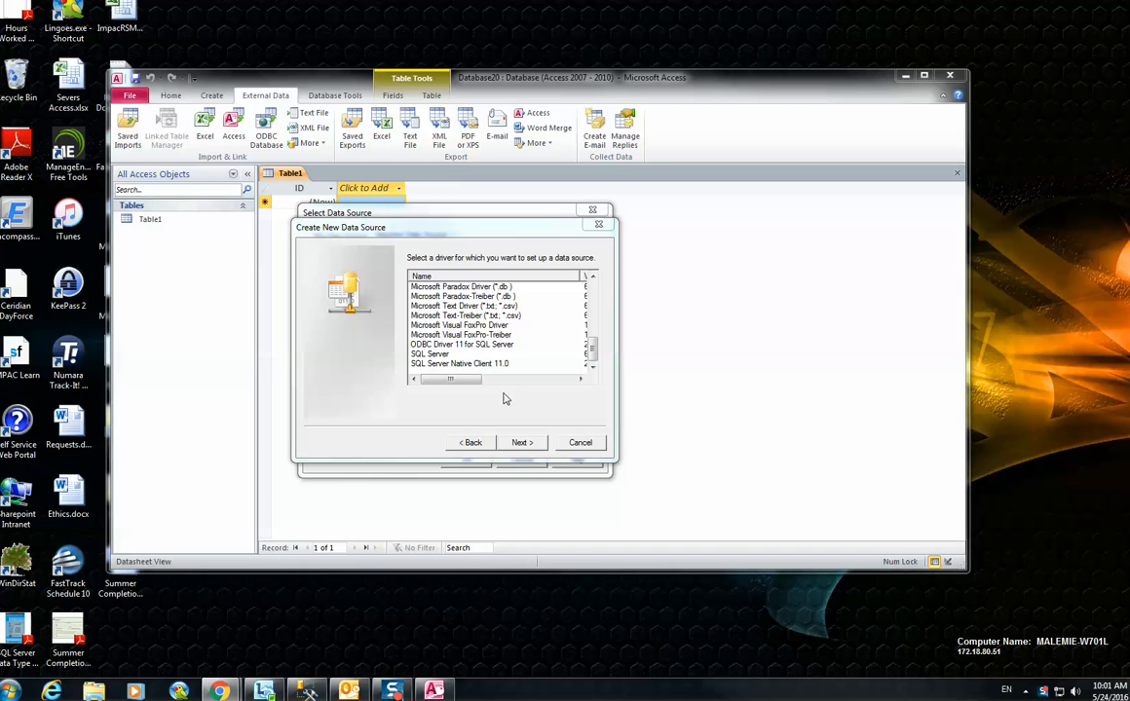
mouse_move(507, 410)
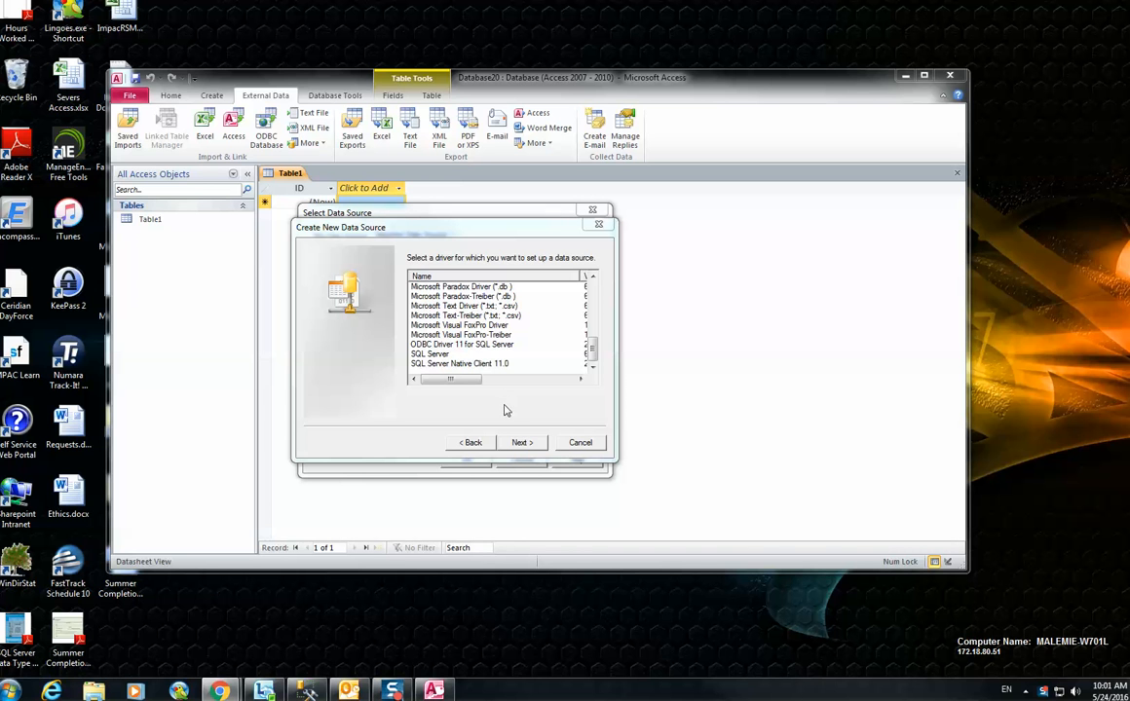
mouse_move(518, 446)
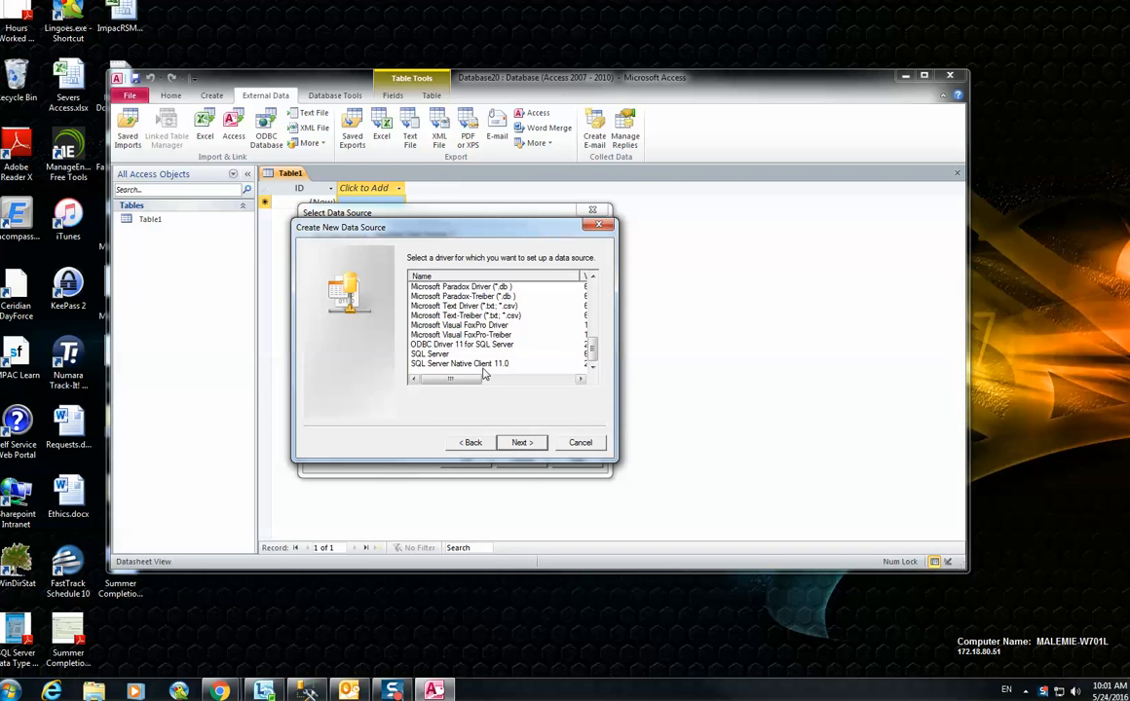
Step: Continue with SQL Server Native Client 11.0 as the data source driver
left_click(523, 443)
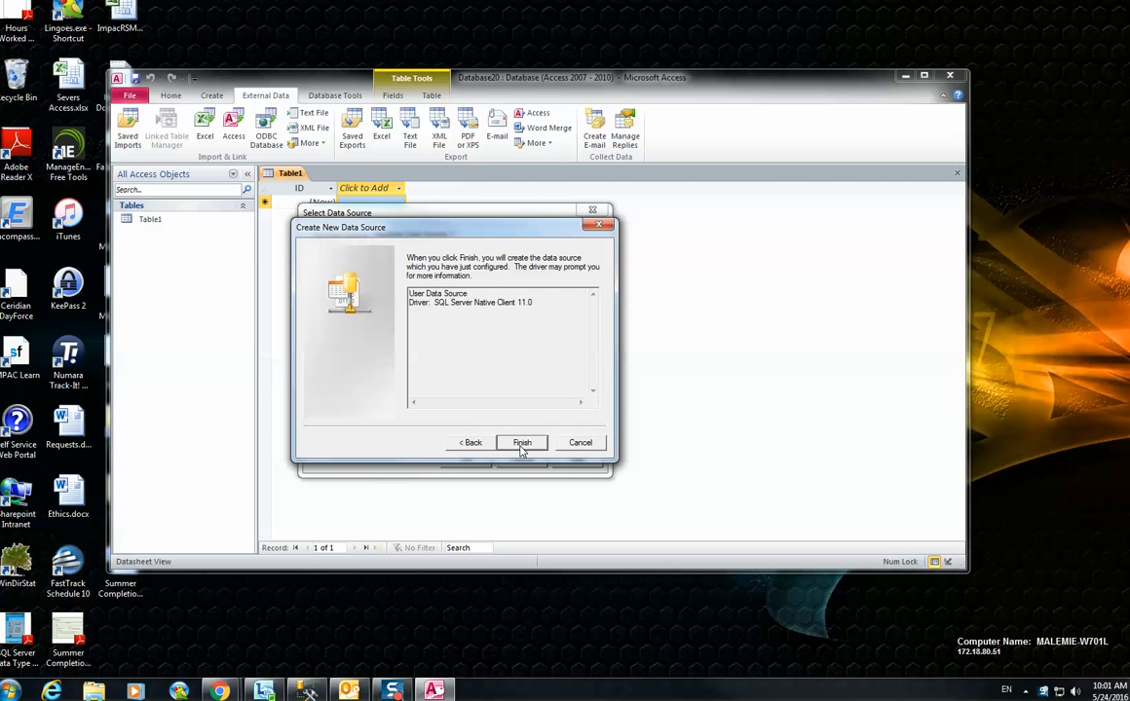
mouse_move(522, 444)
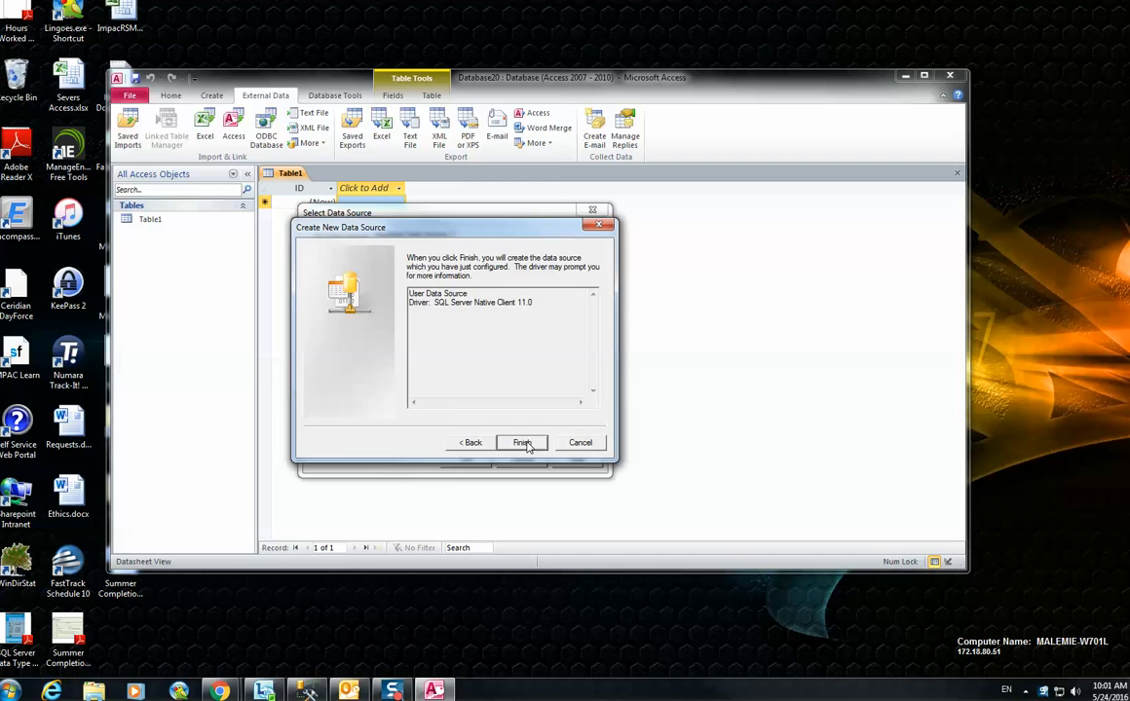
Step: Name and describe the data source ODBCCon and set server MALEMIE-W701L
left_click(522, 442)
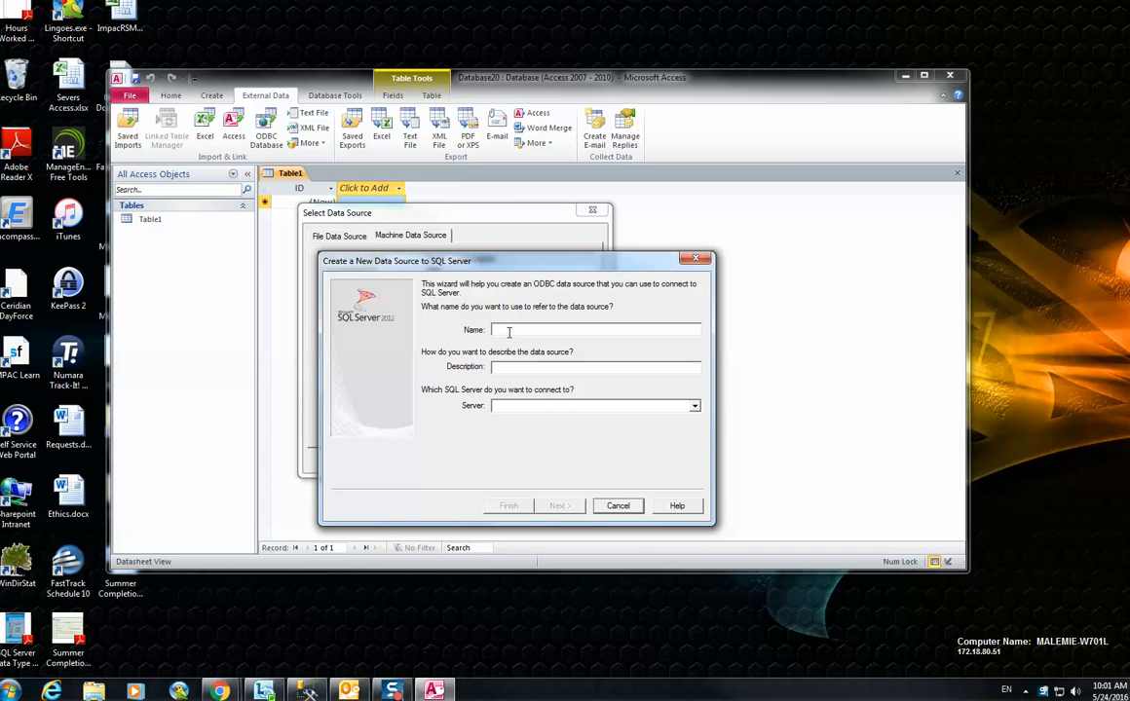
left_click(594, 330)
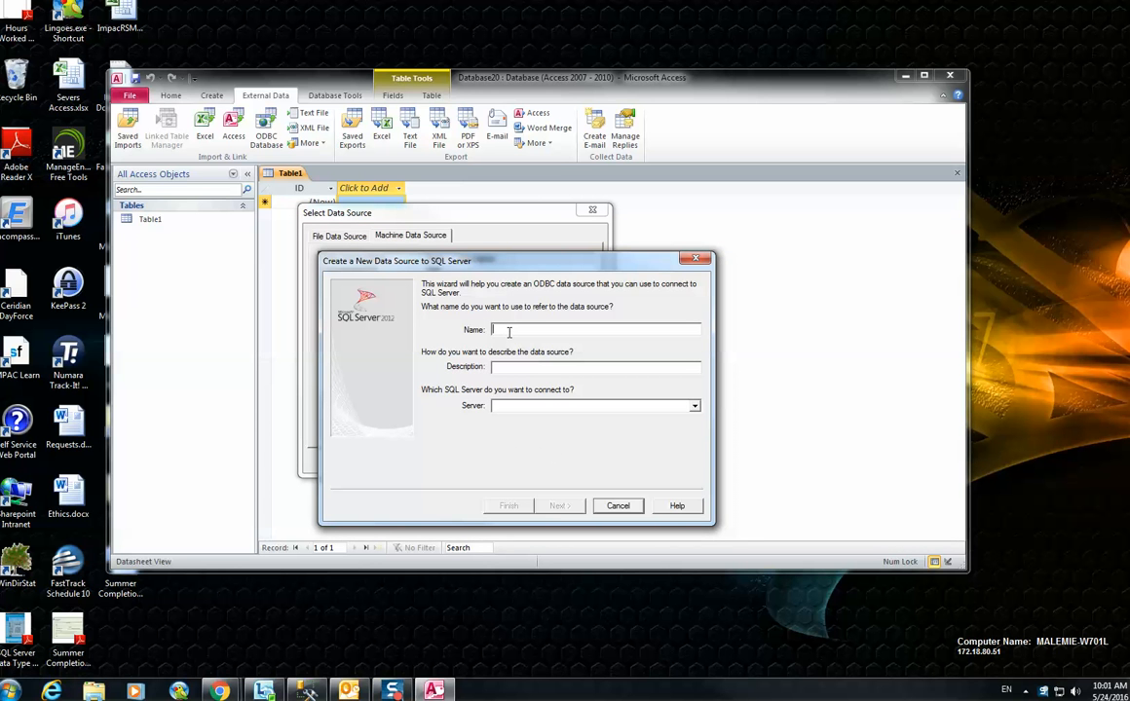
type("O")
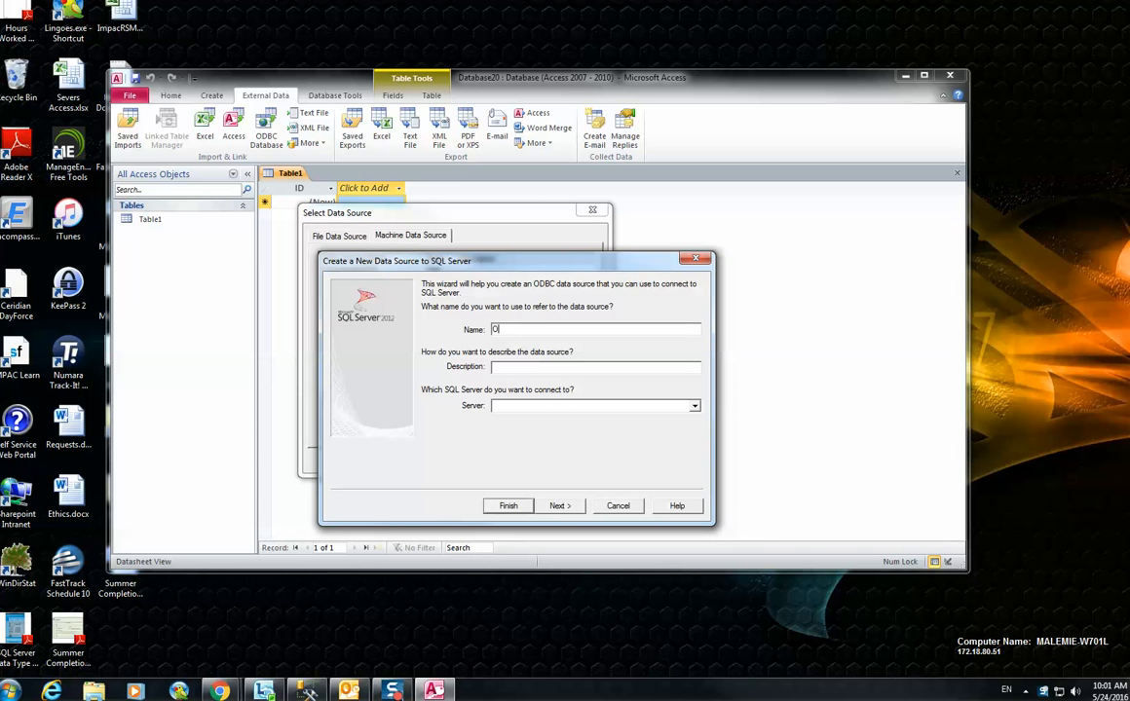
type("ODBCCon")
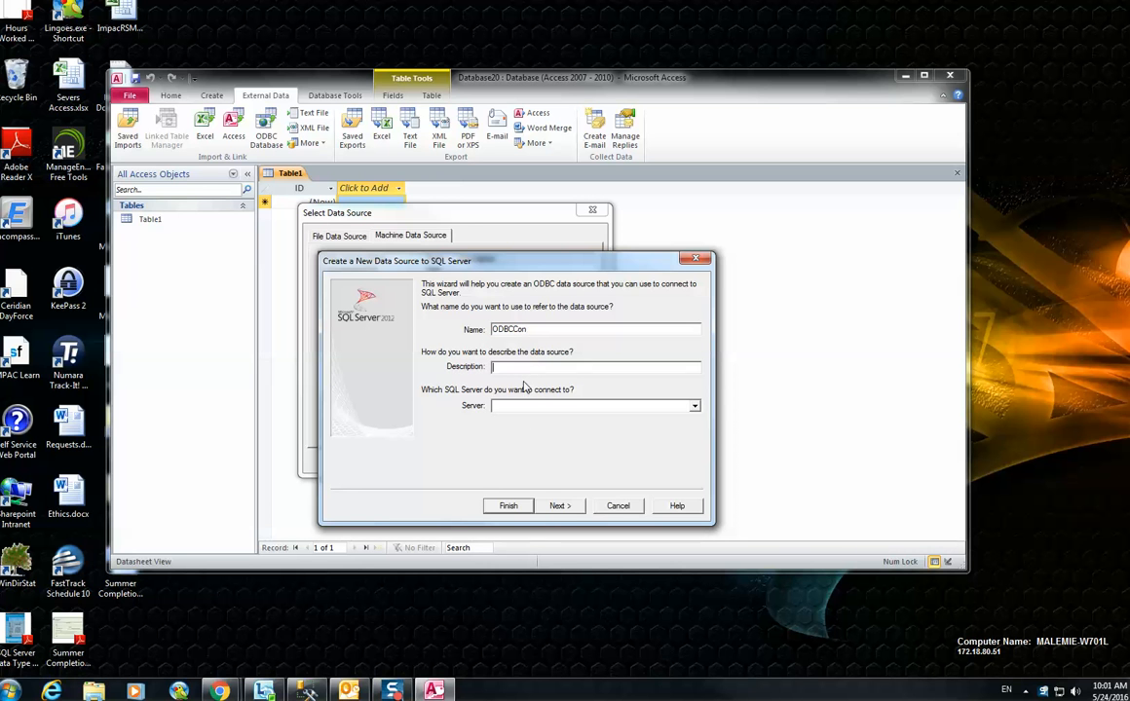
type("ODBCCon")
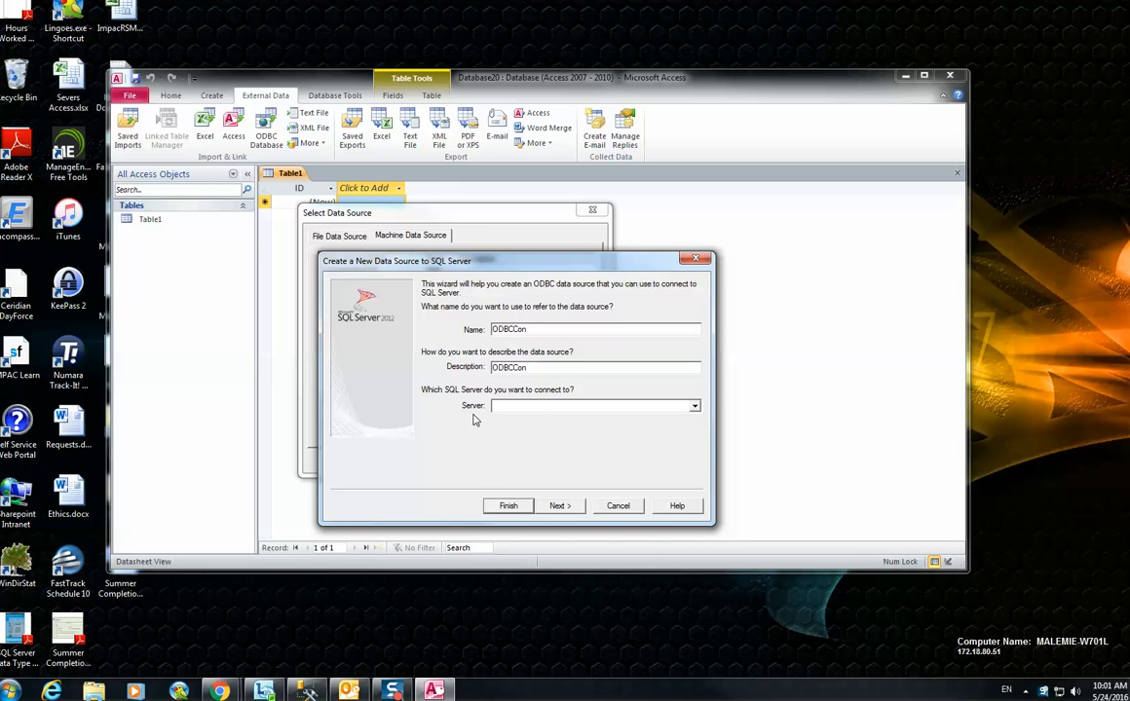
mouse_move(479, 424)
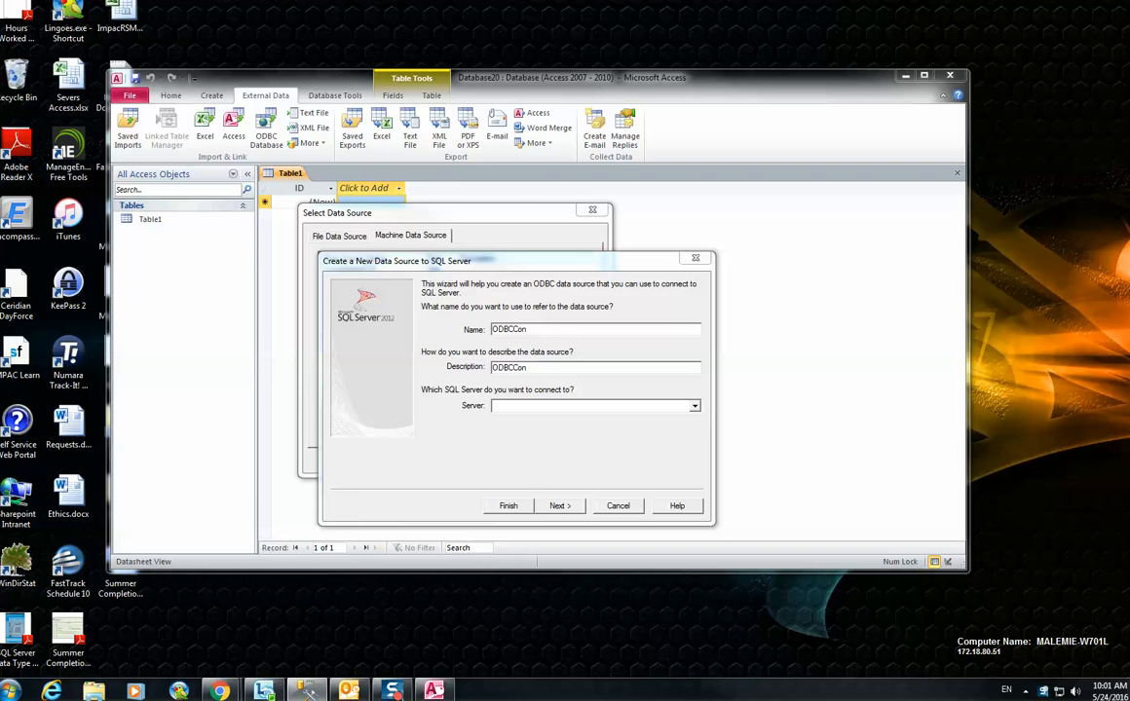
type("MALEMIE-W701L")
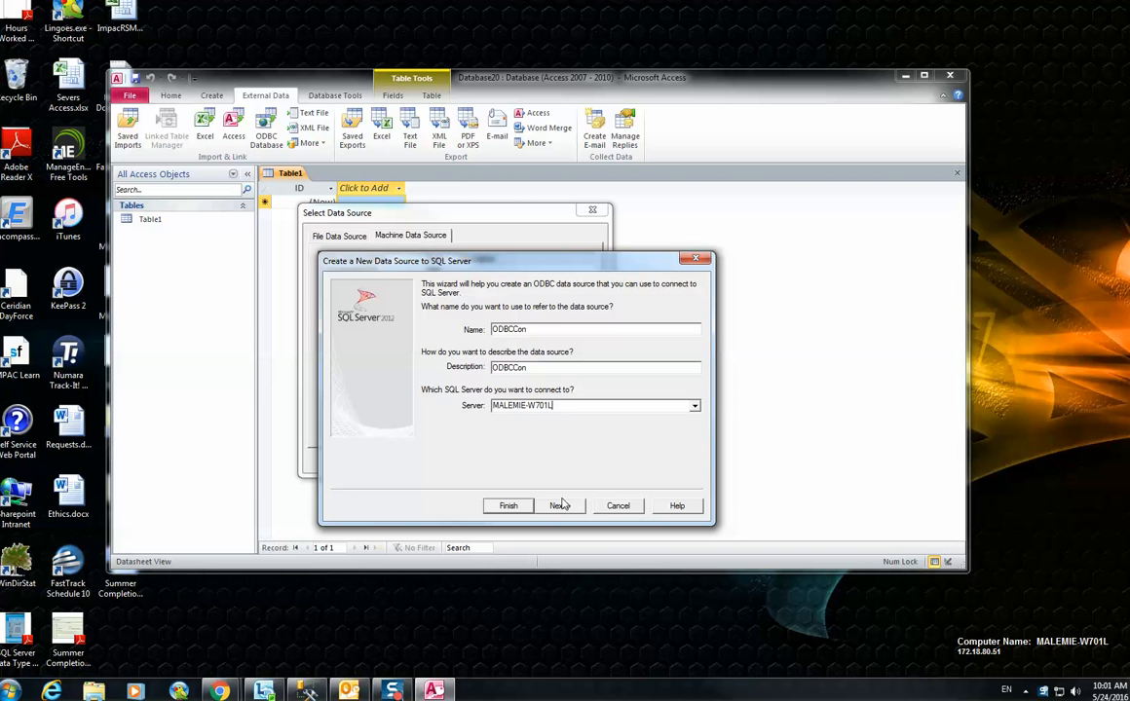
Step: Keep Windows authentication and choose a specific default database on the server
left_click(559, 506)
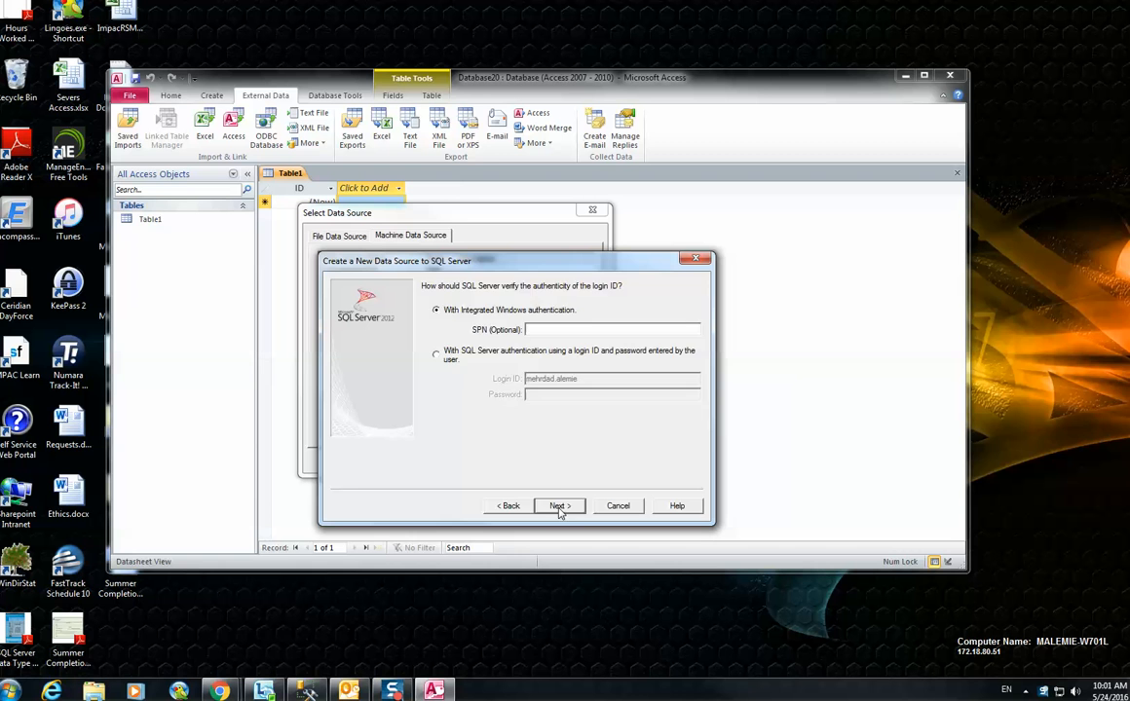
left_click(557, 506)
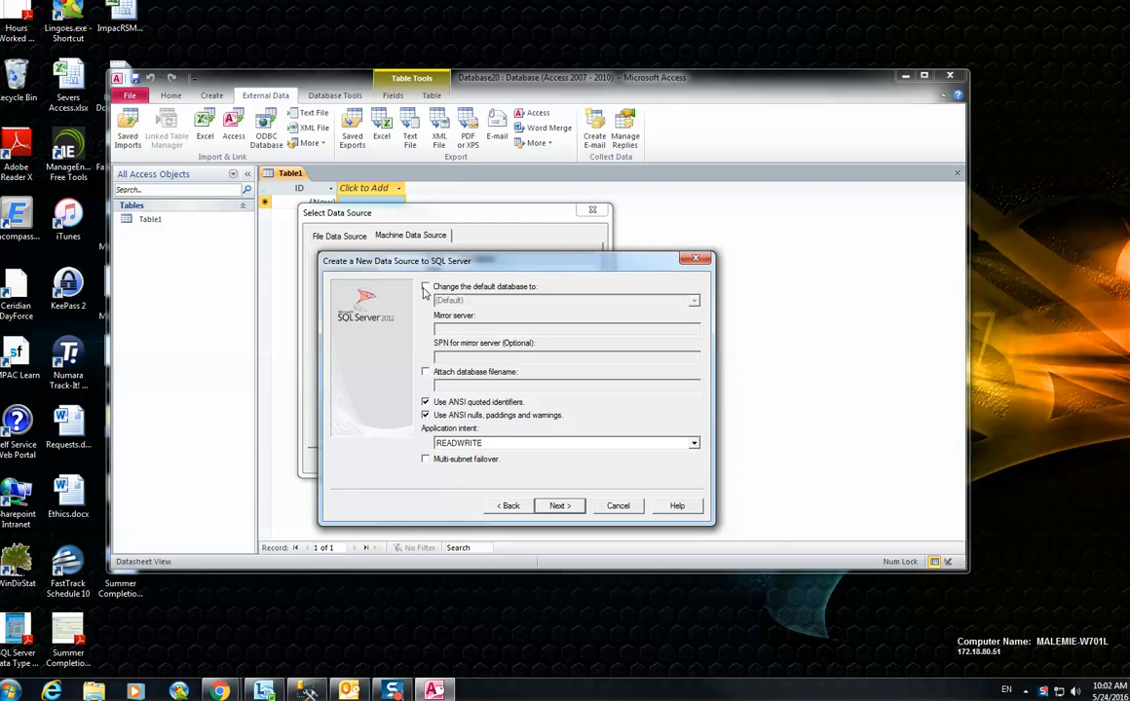
left_click(425, 286)
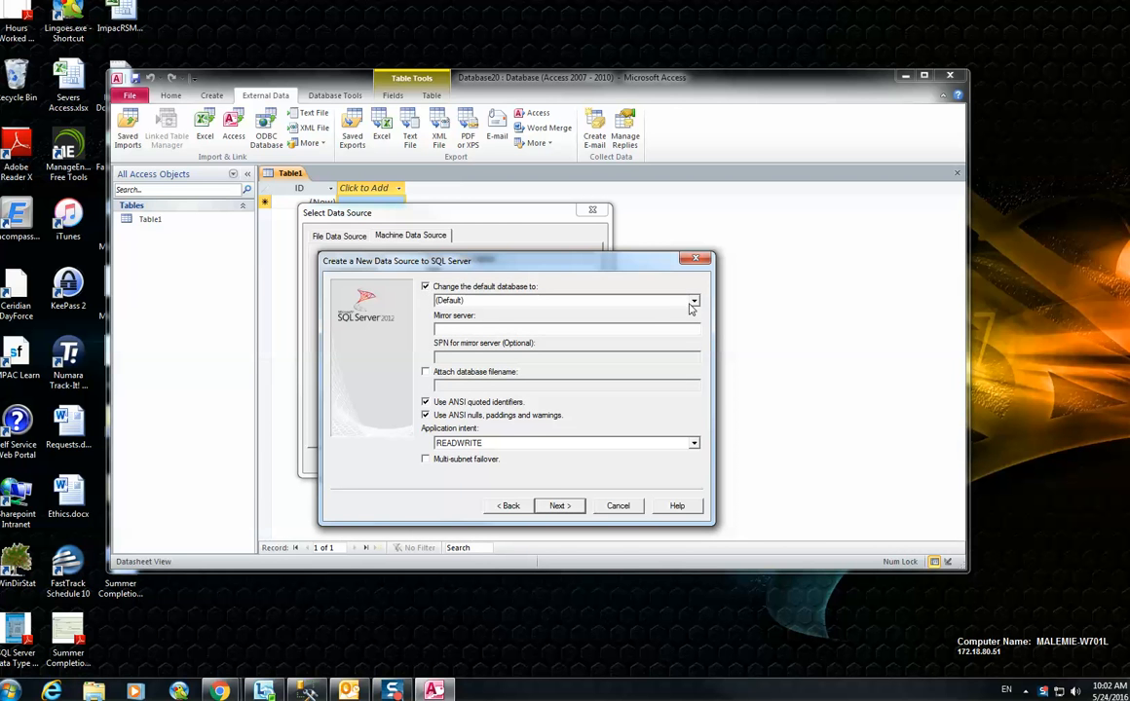
left_click(693, 300)
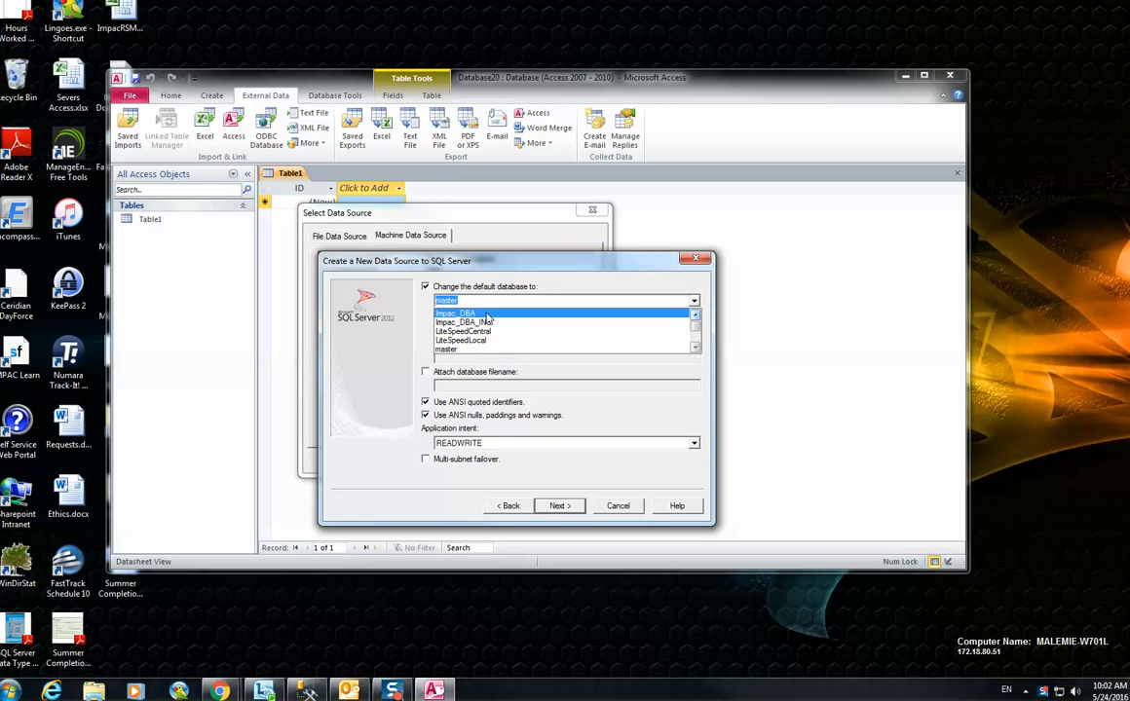
left_click(468, 323)
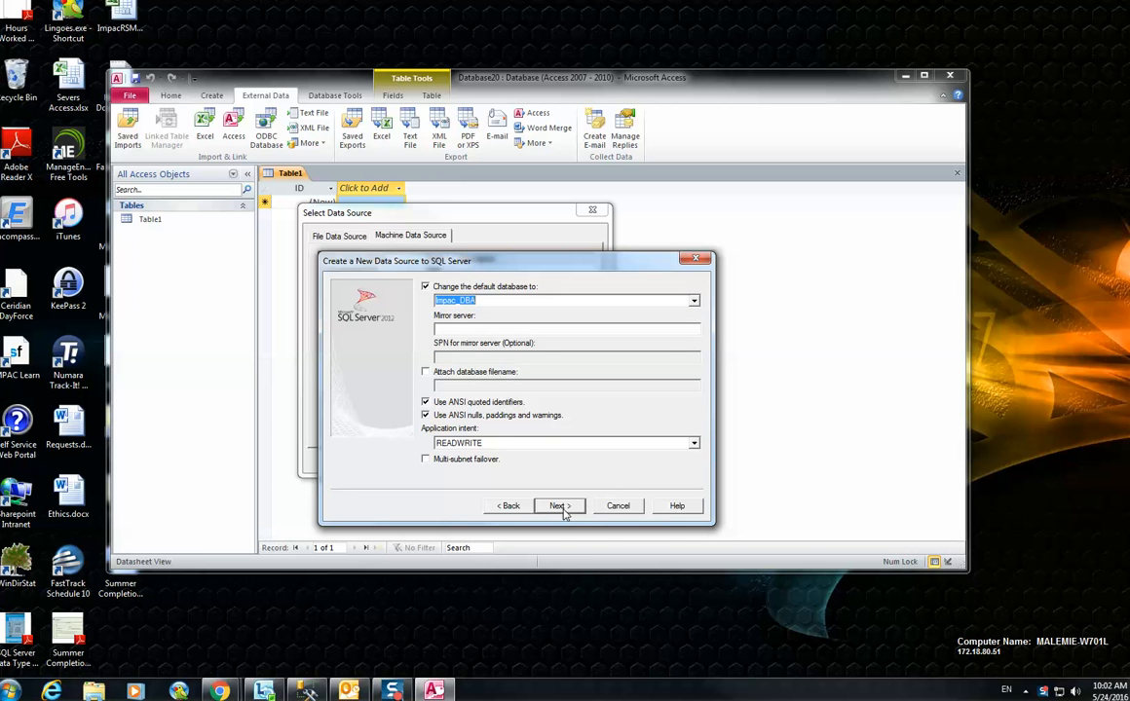
left_click(557, 506)
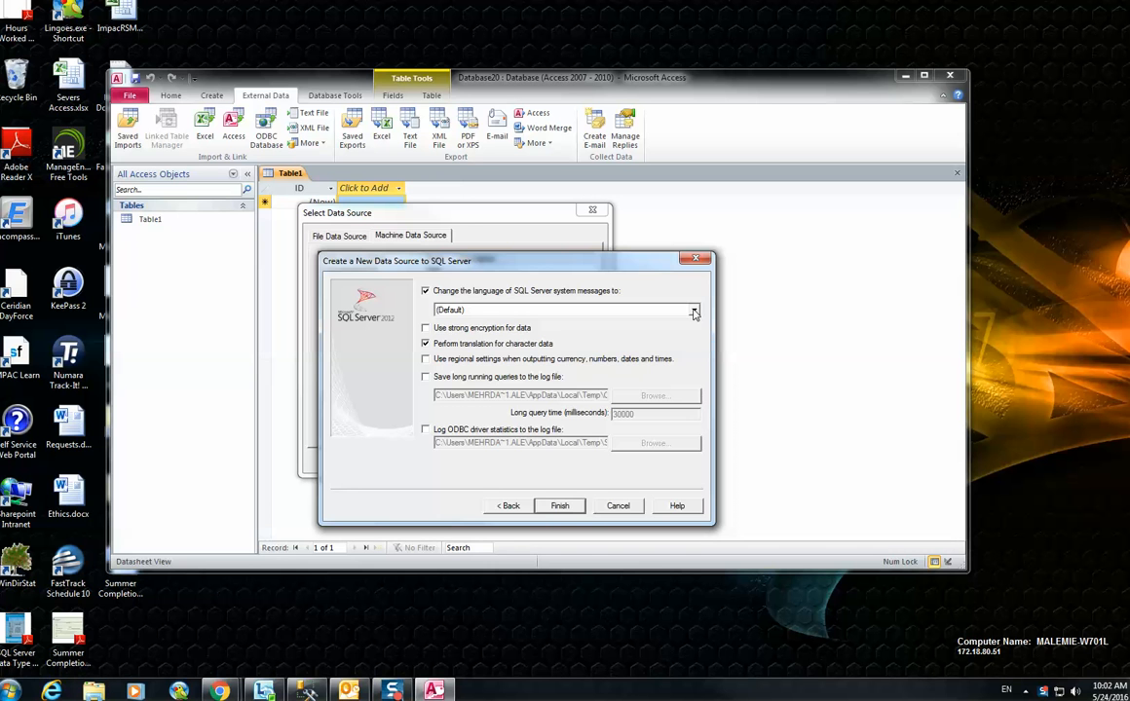
Step: Pick English messages, then clear the language-change and character-translation options
left_click(694, 309)
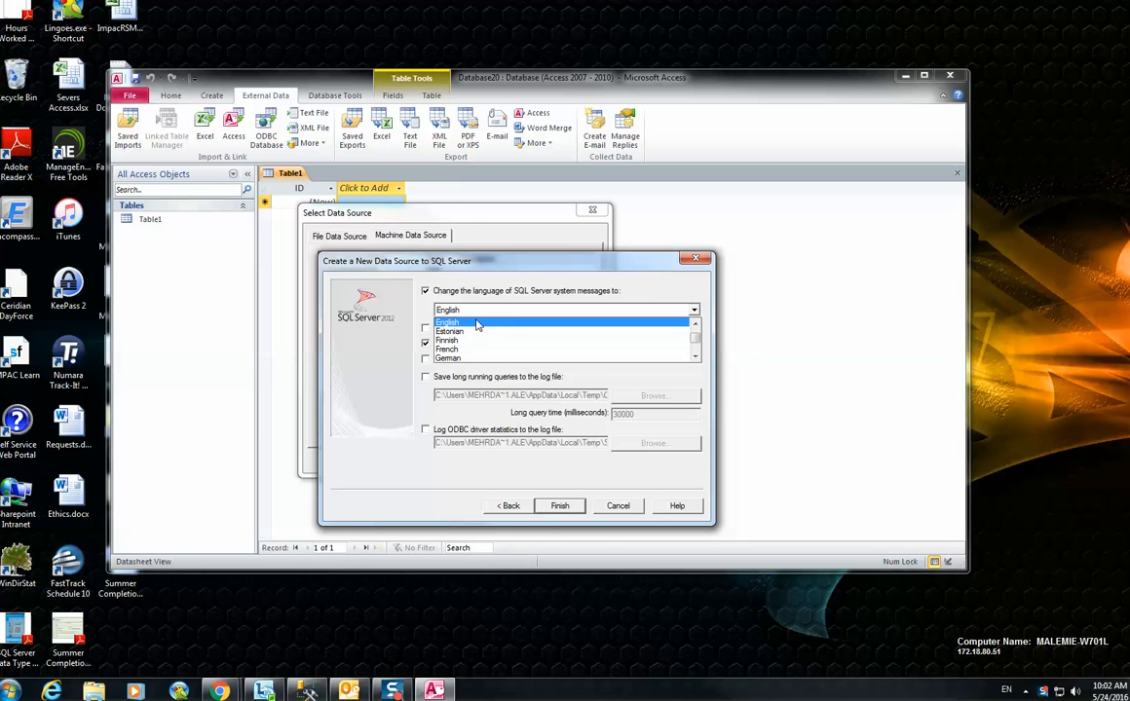
left_click(448, 323)
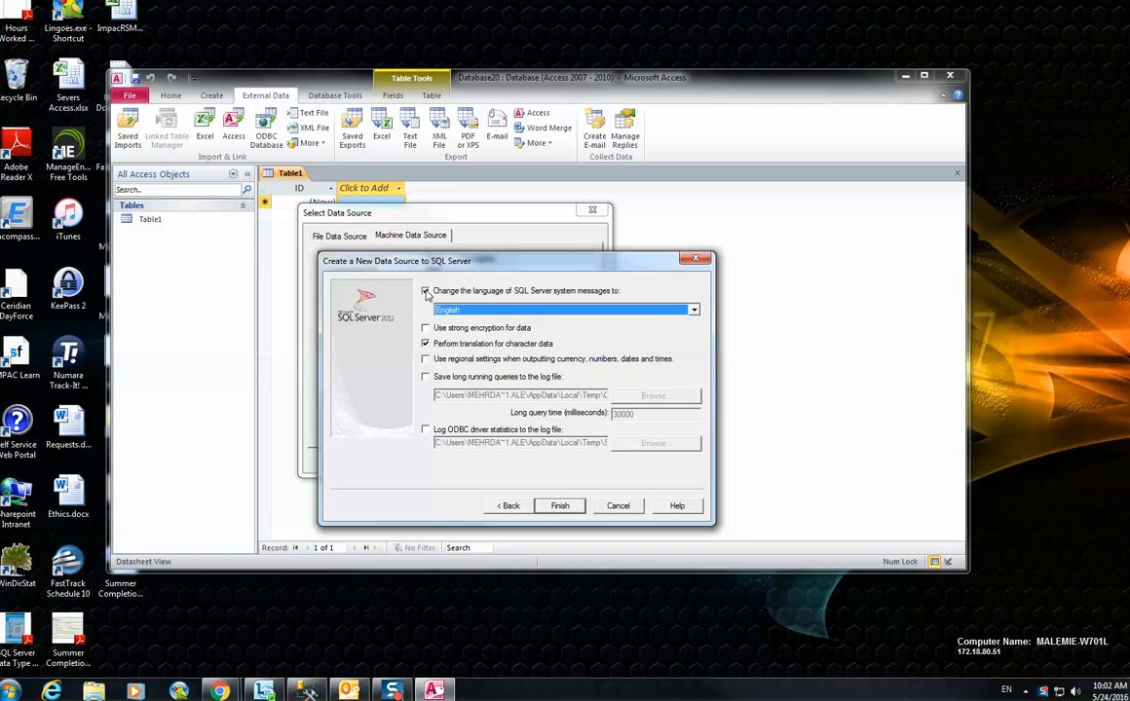
left_click(425, 291)
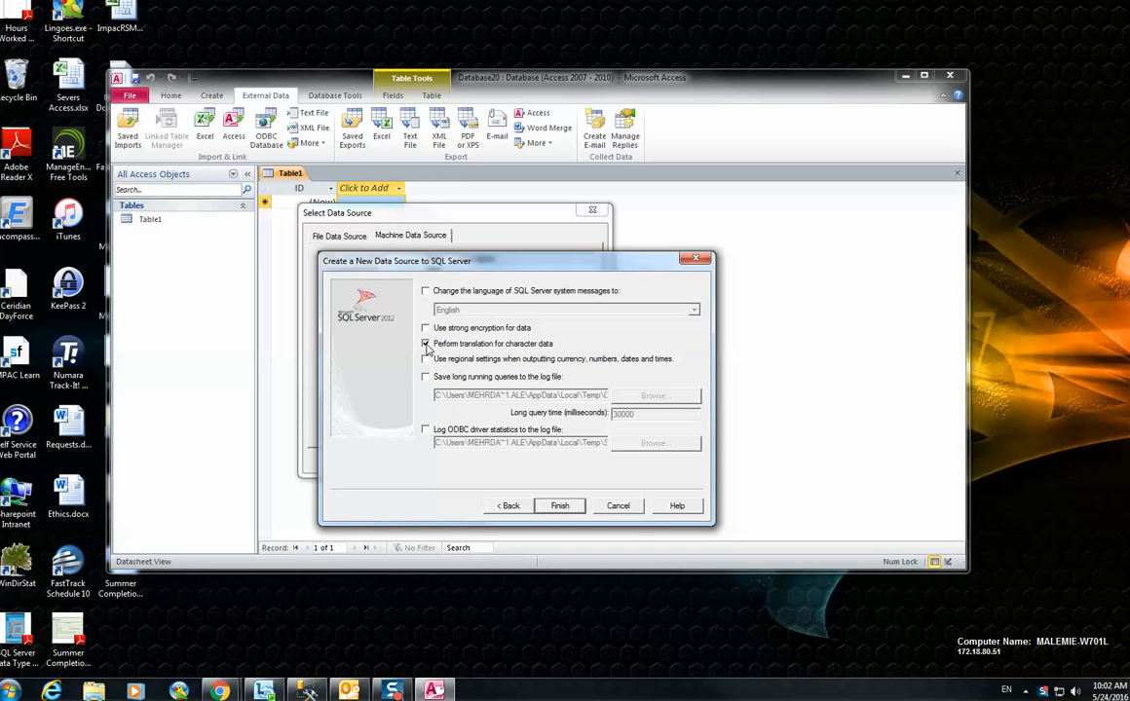
left_click(425, 343)
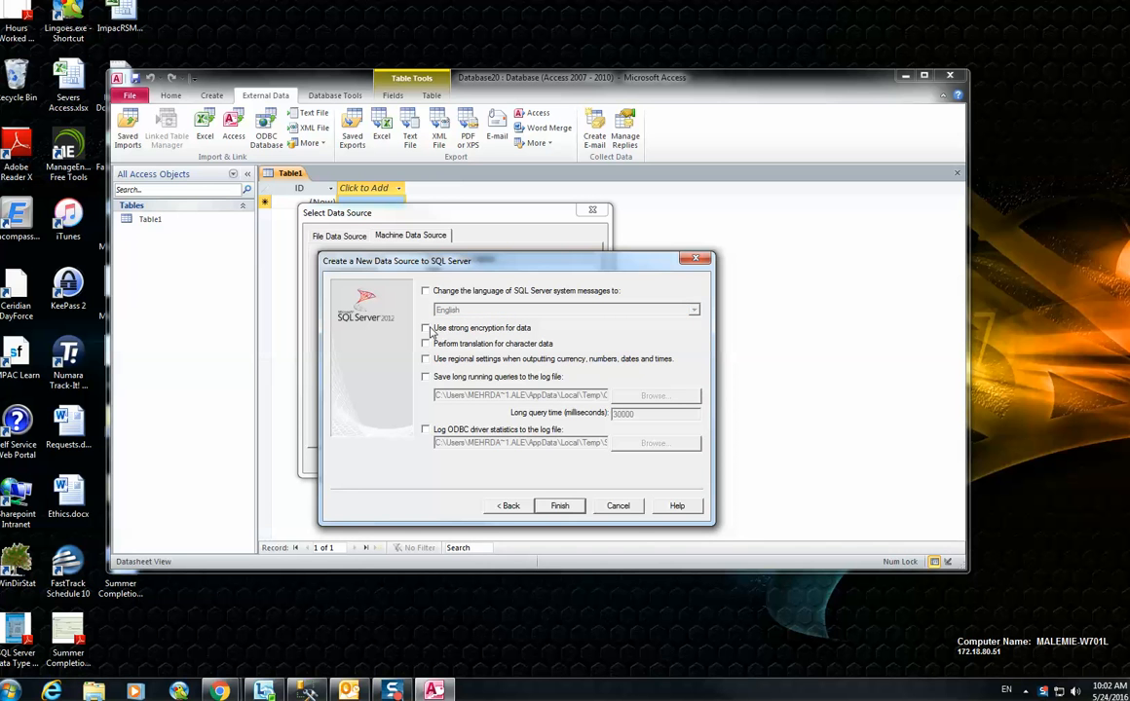
mouse_move(561, 506)
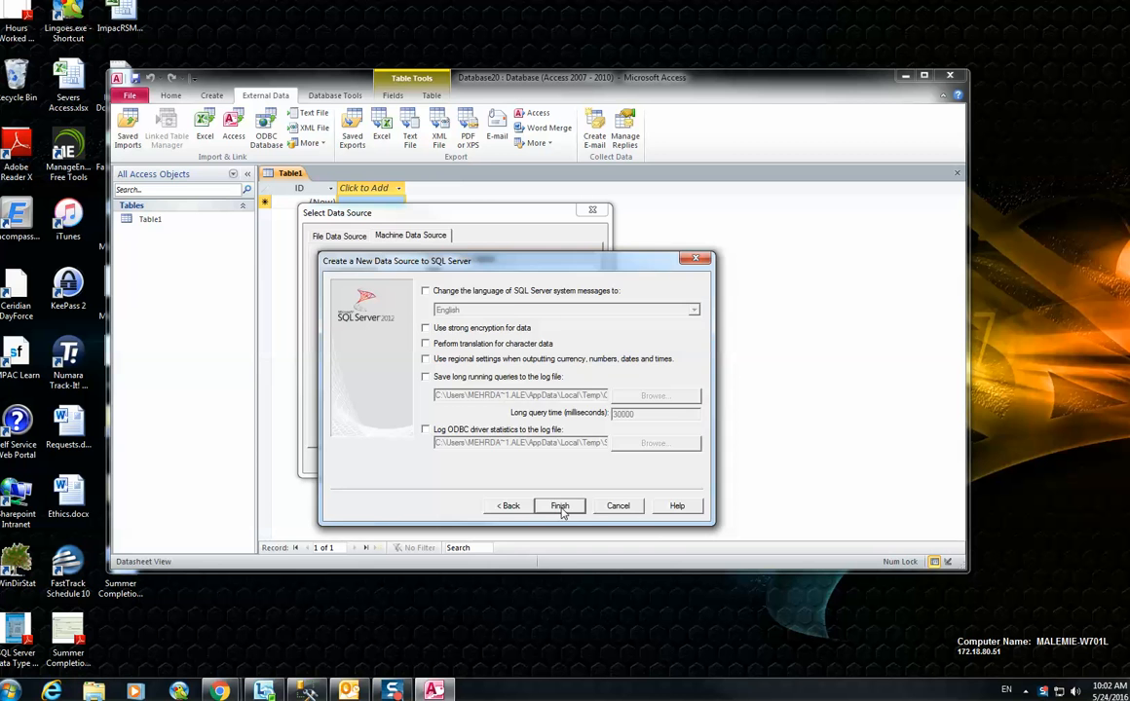
Step: Finish the ODBCCon data source, confirm its connection test succeeds, and create it
left_click(560, 507)
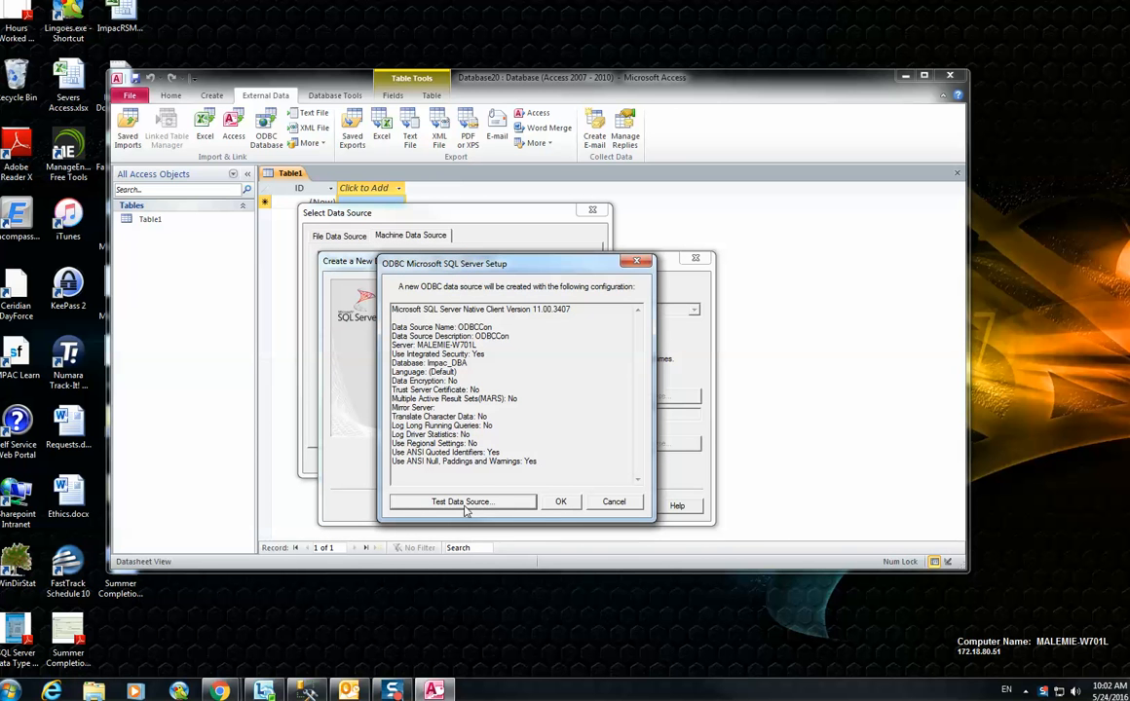
left_click(464, 502)
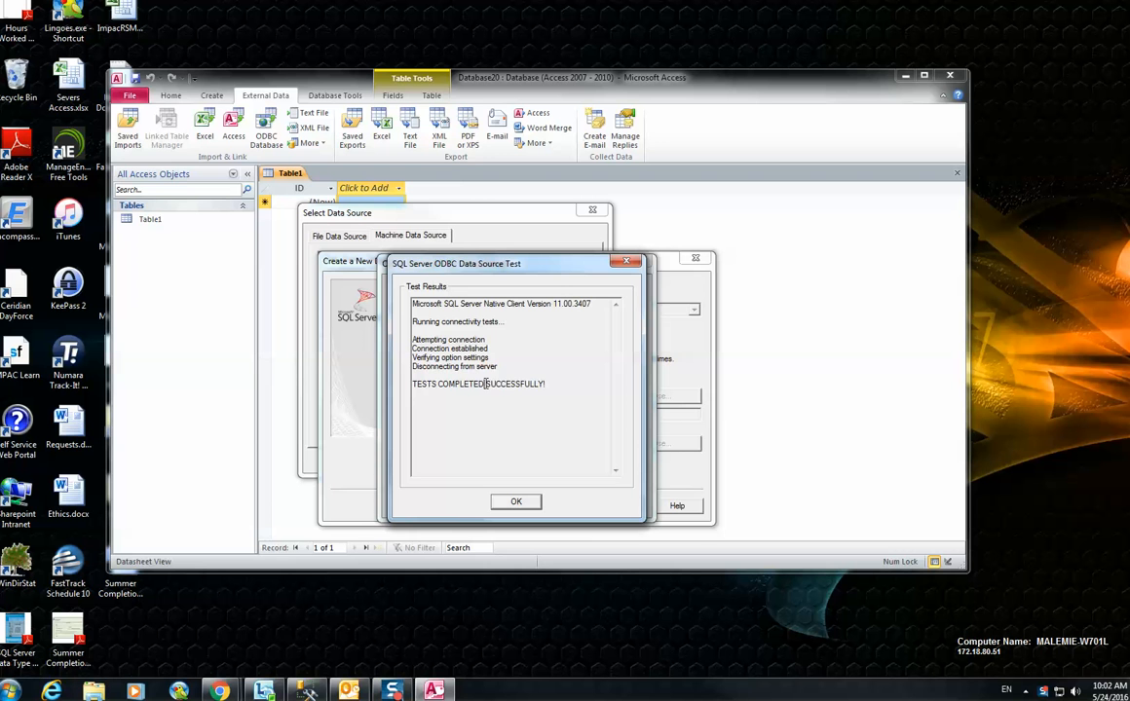
double_click(514, 384)
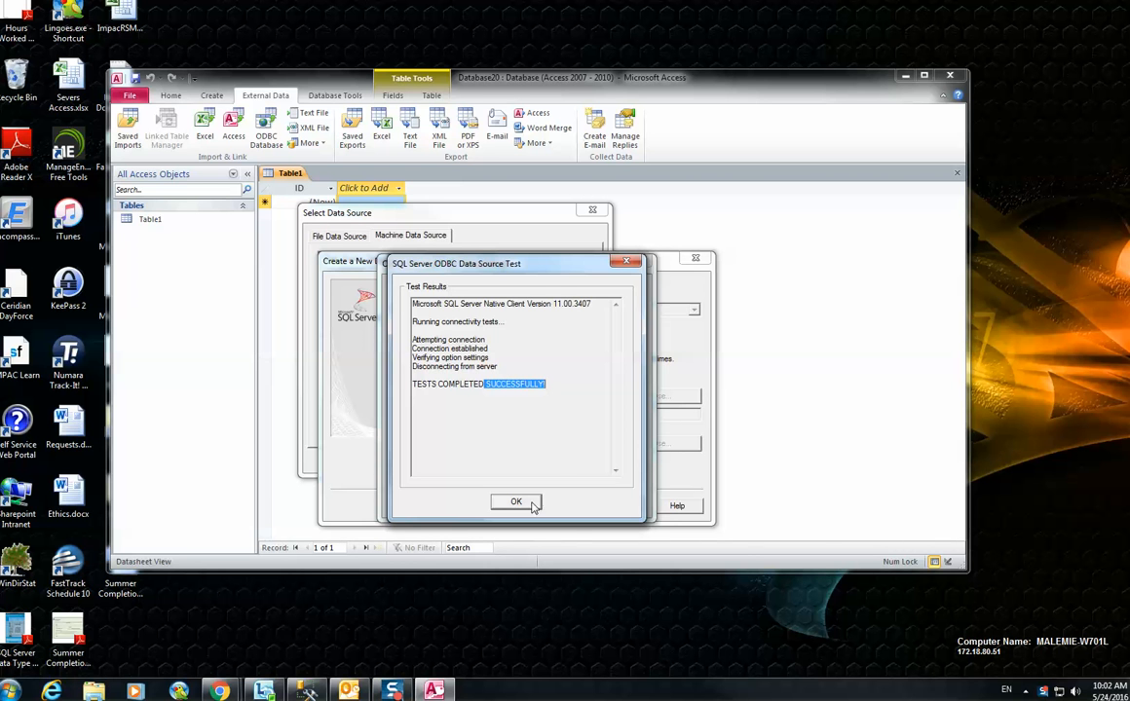
left_click(516, 503)
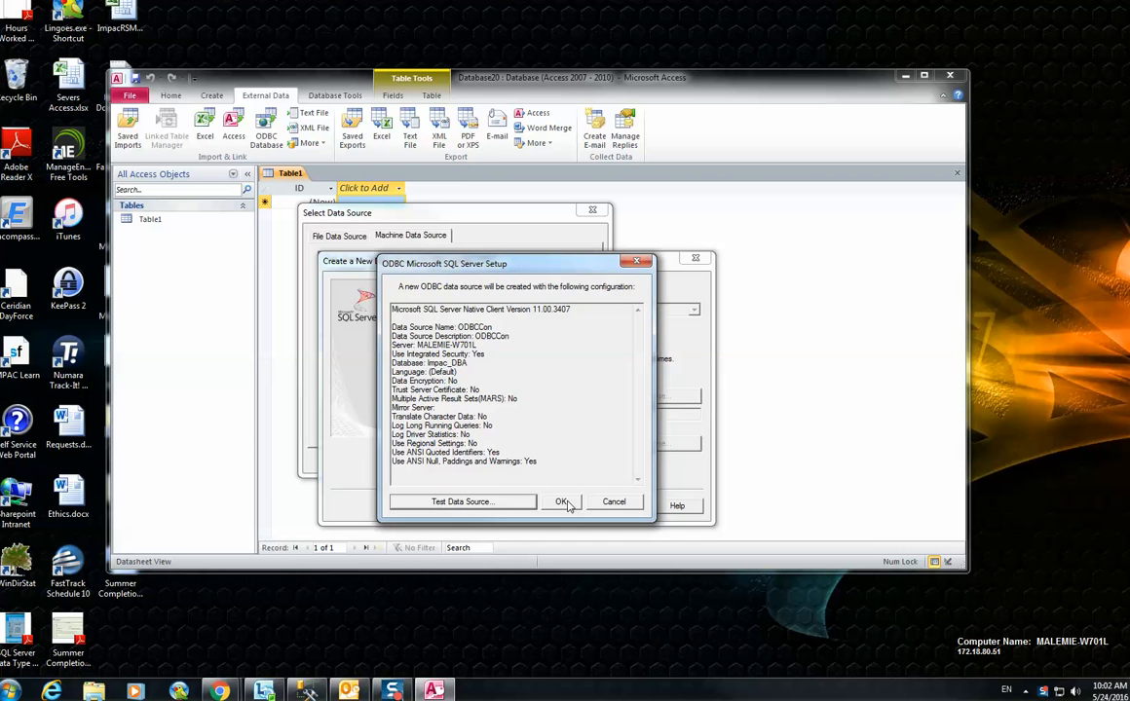
left_click(561, 503)
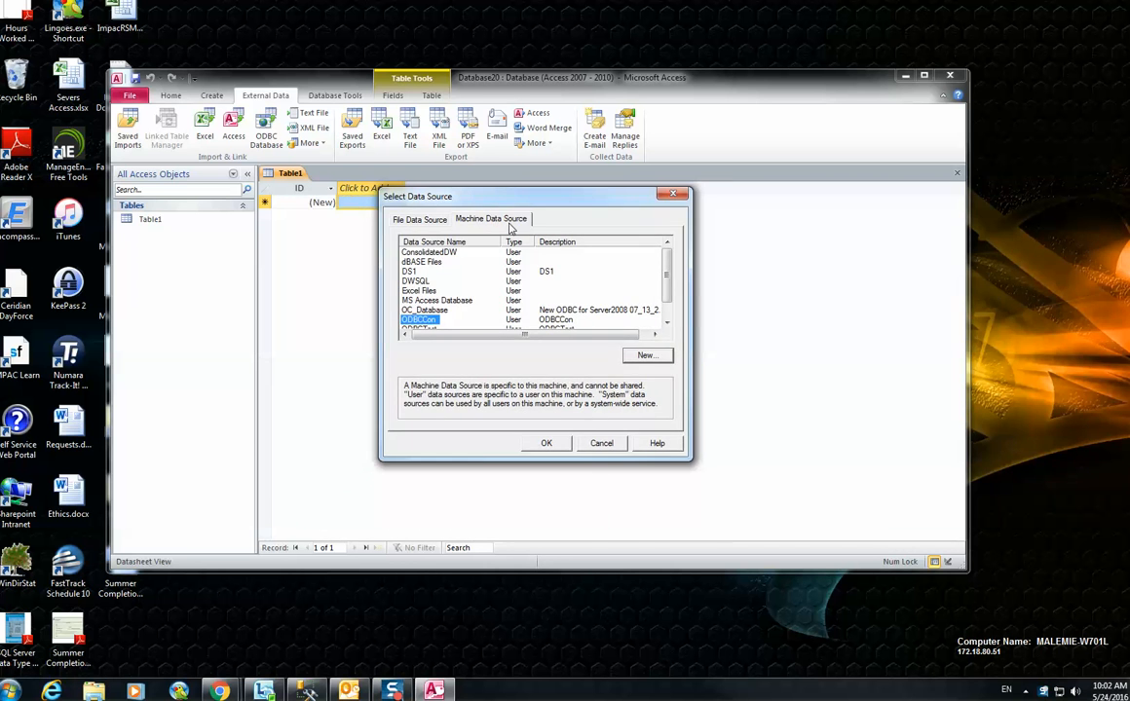
Step: Select ODBCCon, choose All_Servers and other tables, and link them into the database
left_click(545, 444)
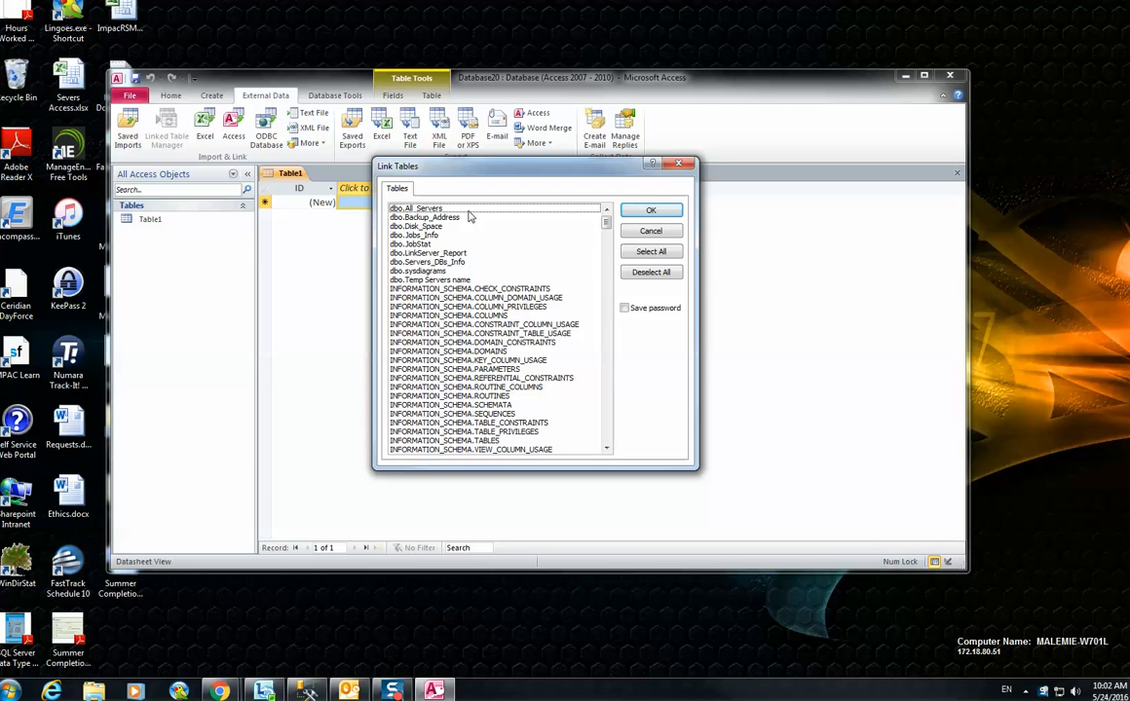
left_click(419, 206)
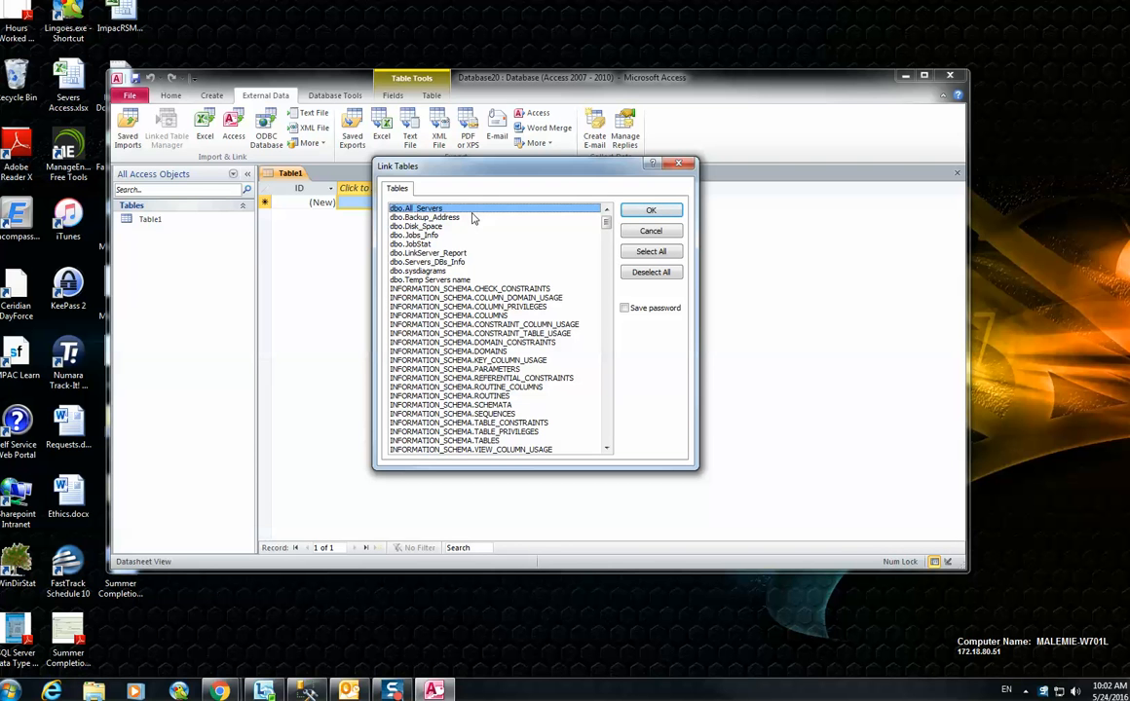
mouse_move(503, 253)
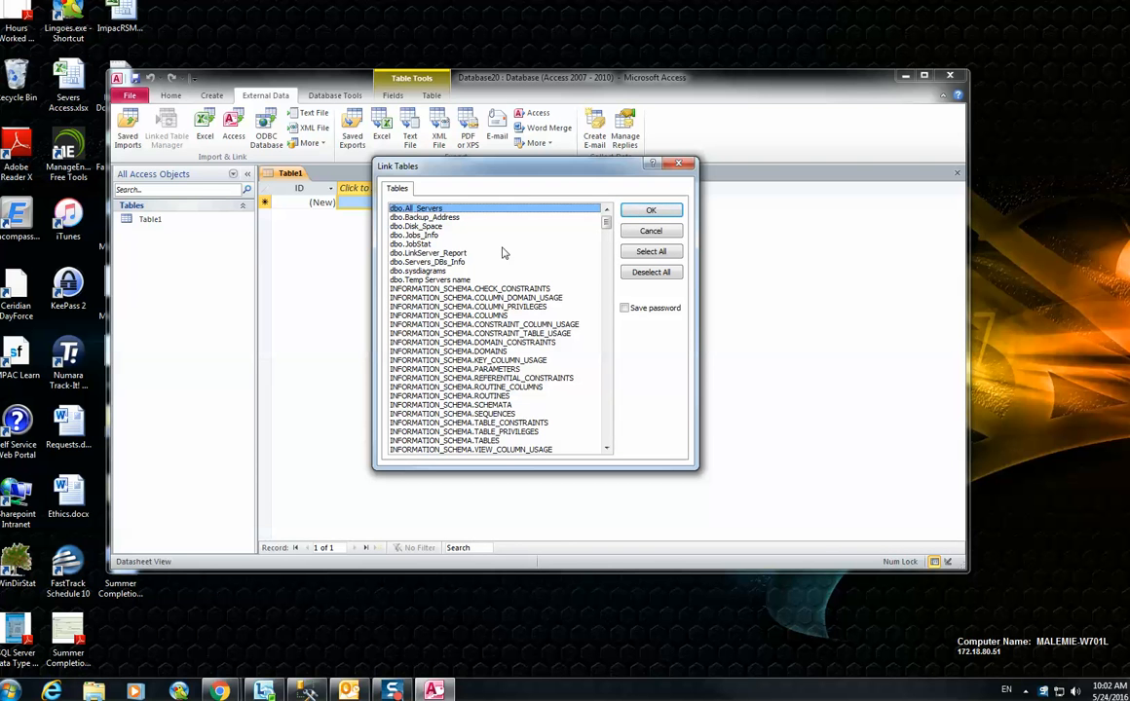
mouse_move(437, 227)
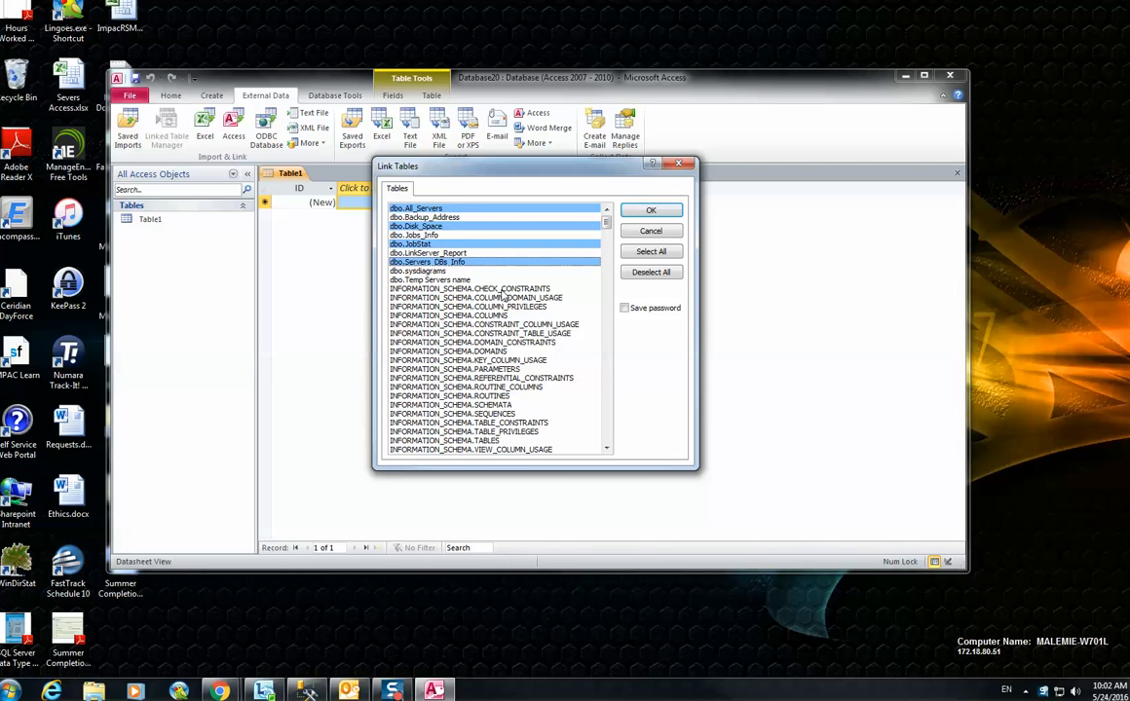
mouse_move(502, 296)
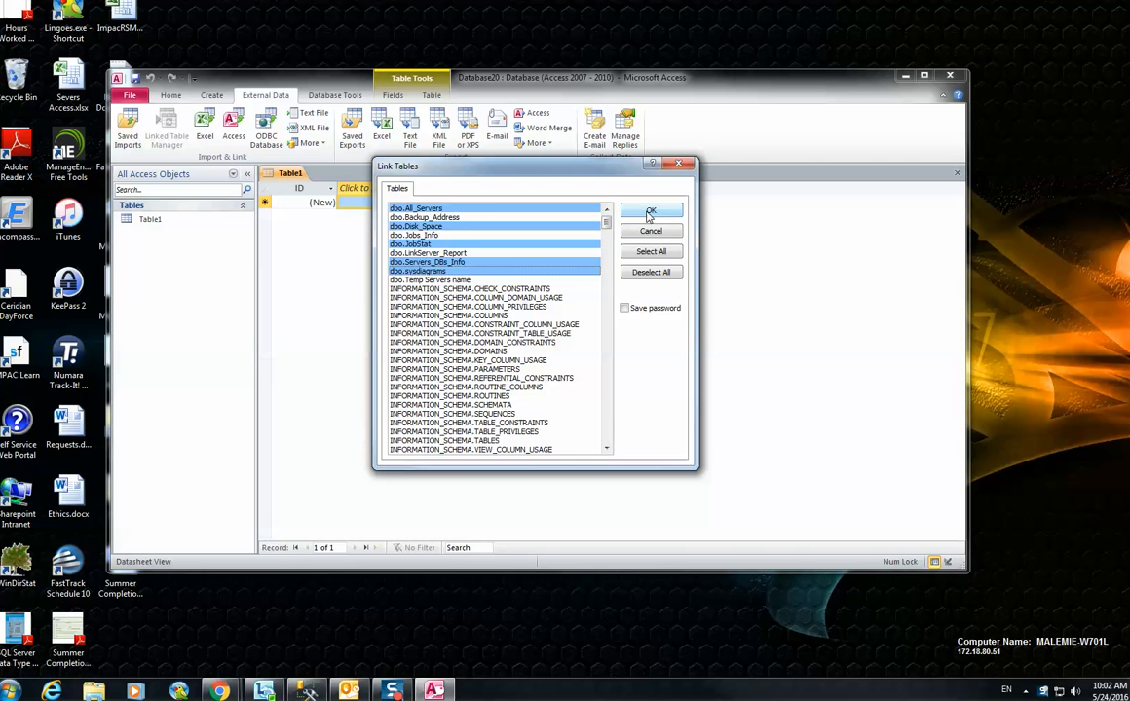
left_click(650, 210)
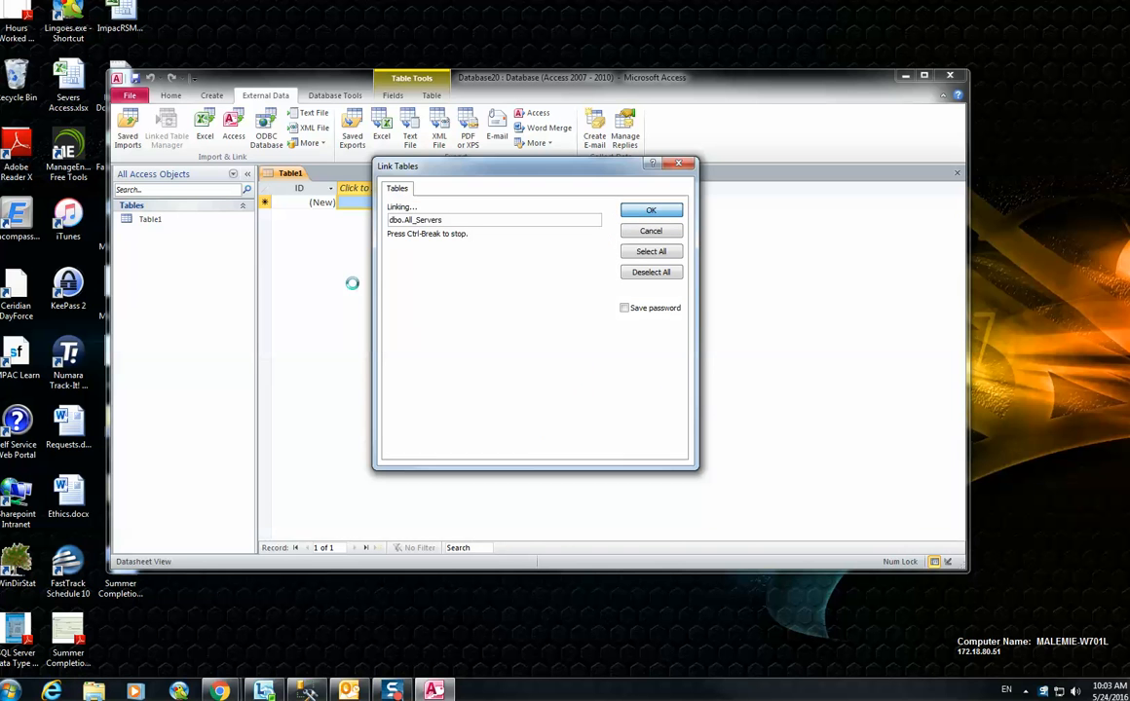
left_click(650, 211)
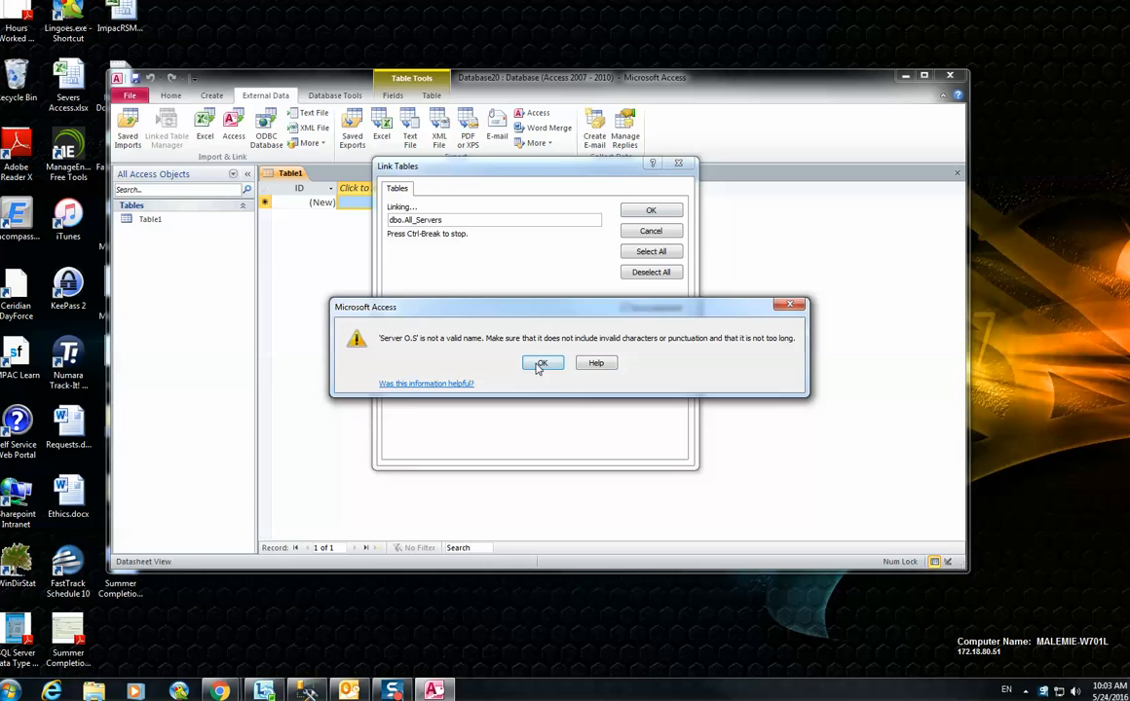
Step: Dismiss the invalid-name warning and select the linked dbo_Disk_Space table
left_click(541, 362)
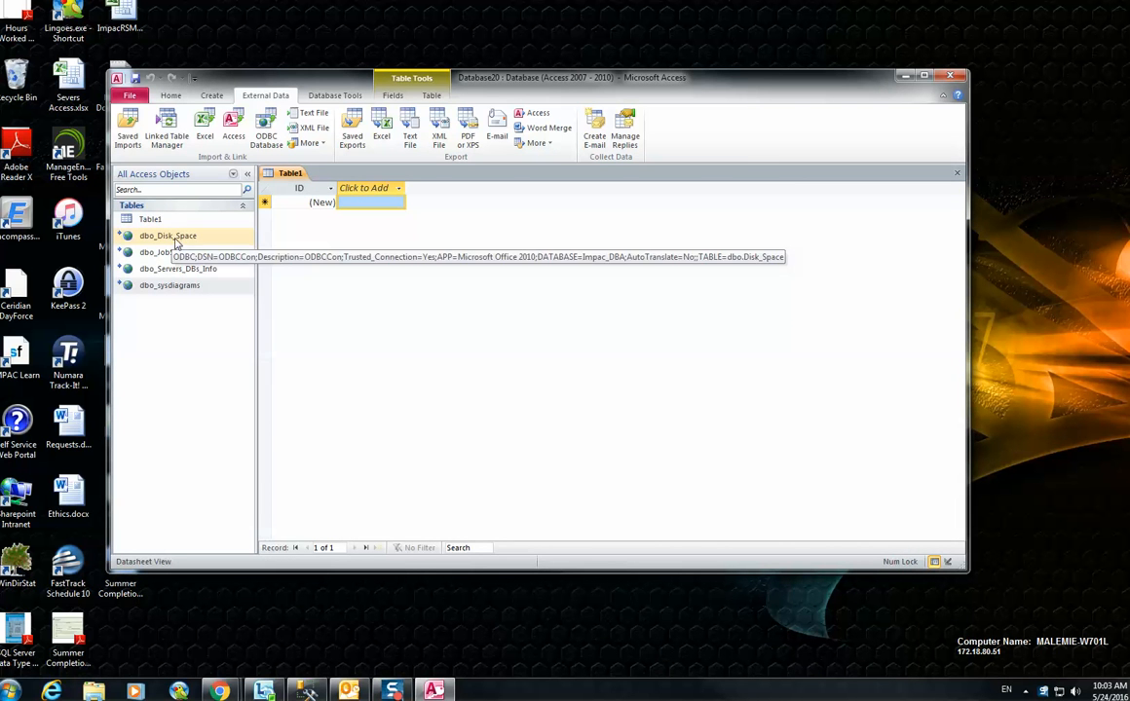
mouse_move(162, 254)
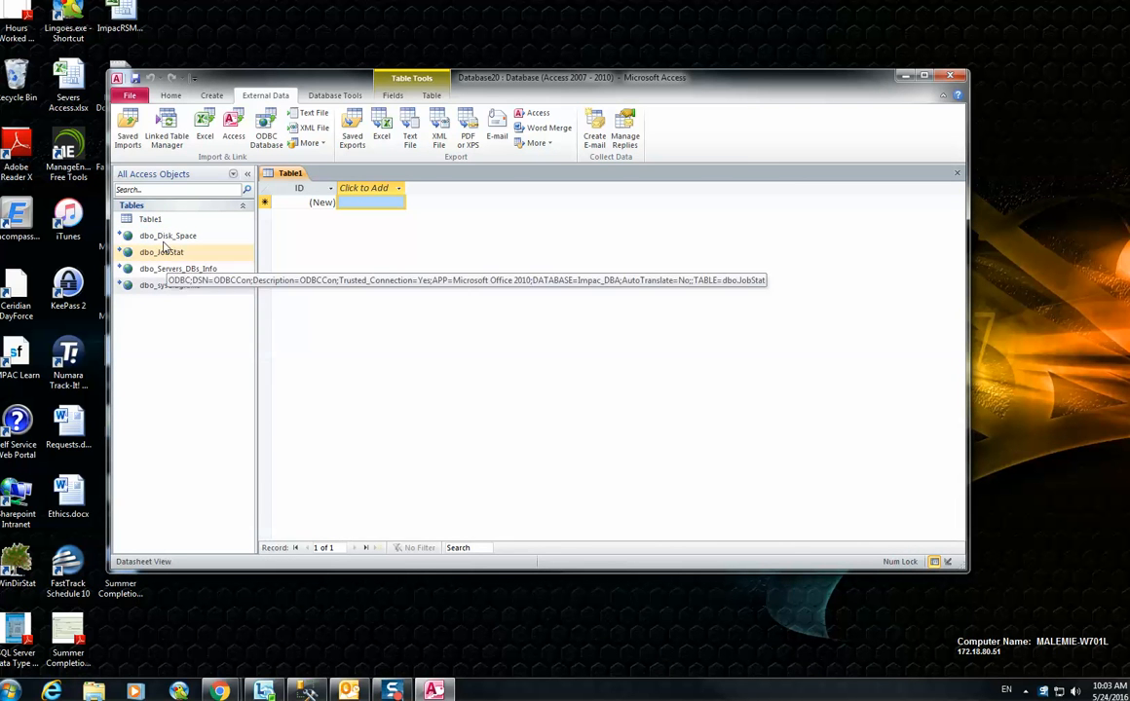
mouse_move(167, 236)
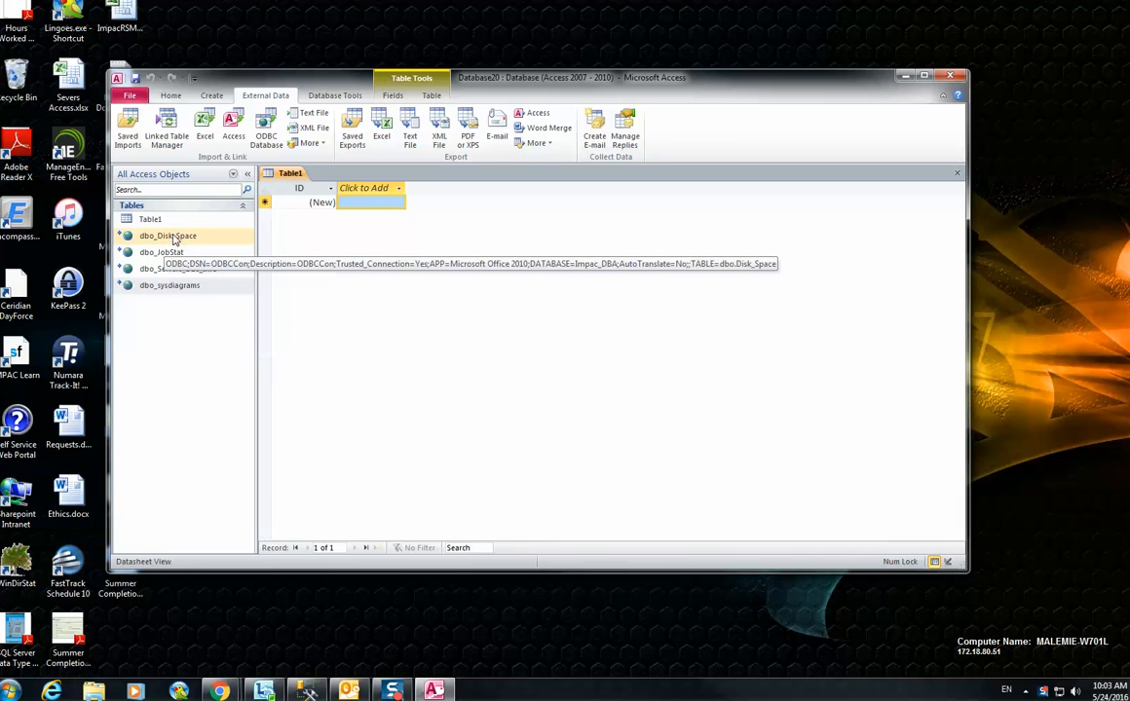
mouse_move(170, 284)
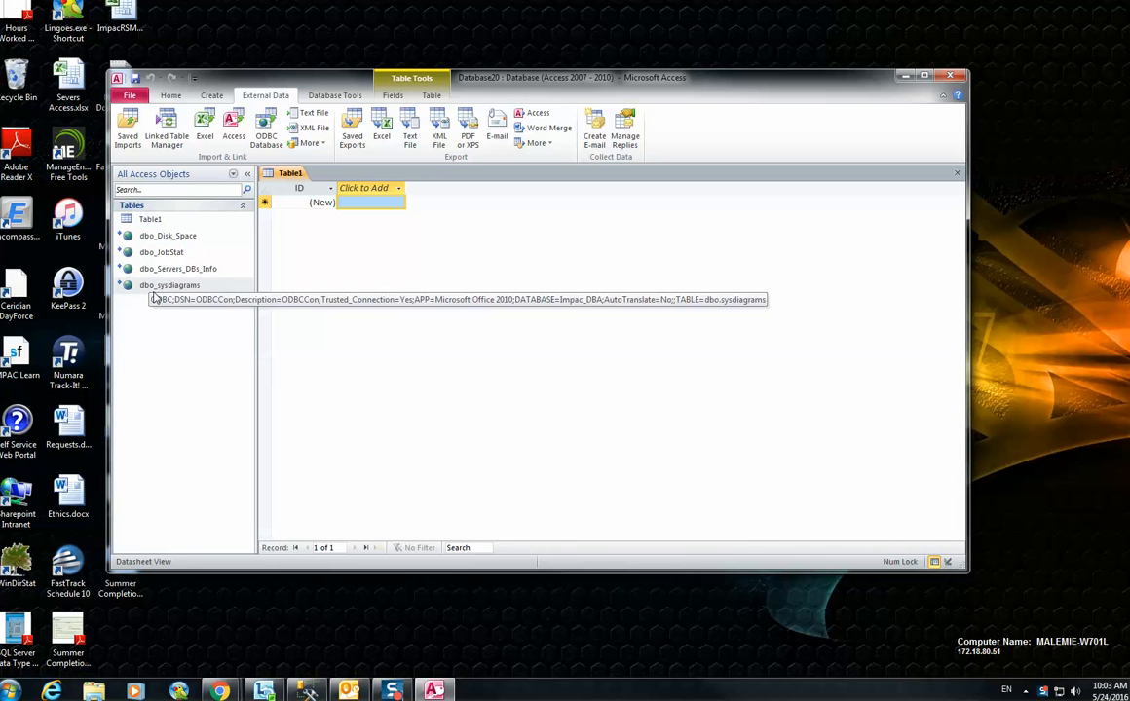
left_click(168, 236)
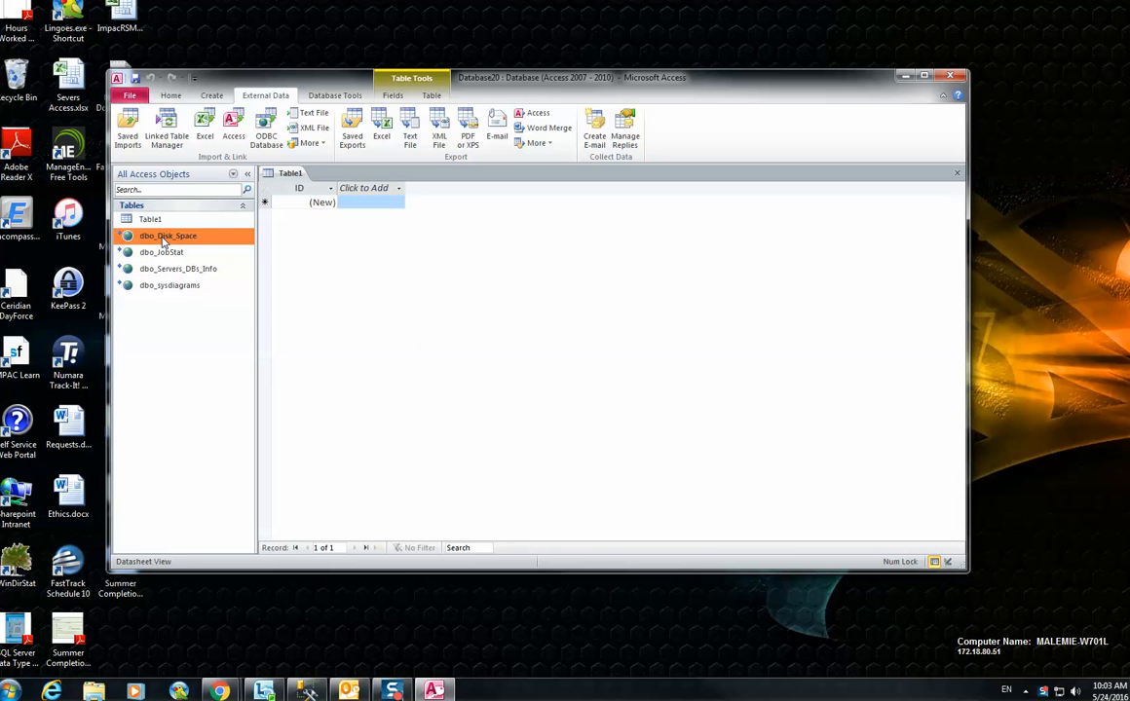
Step: View dbo_Disk_Space in Datasheet View showing the disk capacity and free-space records
double_click(167, 236)
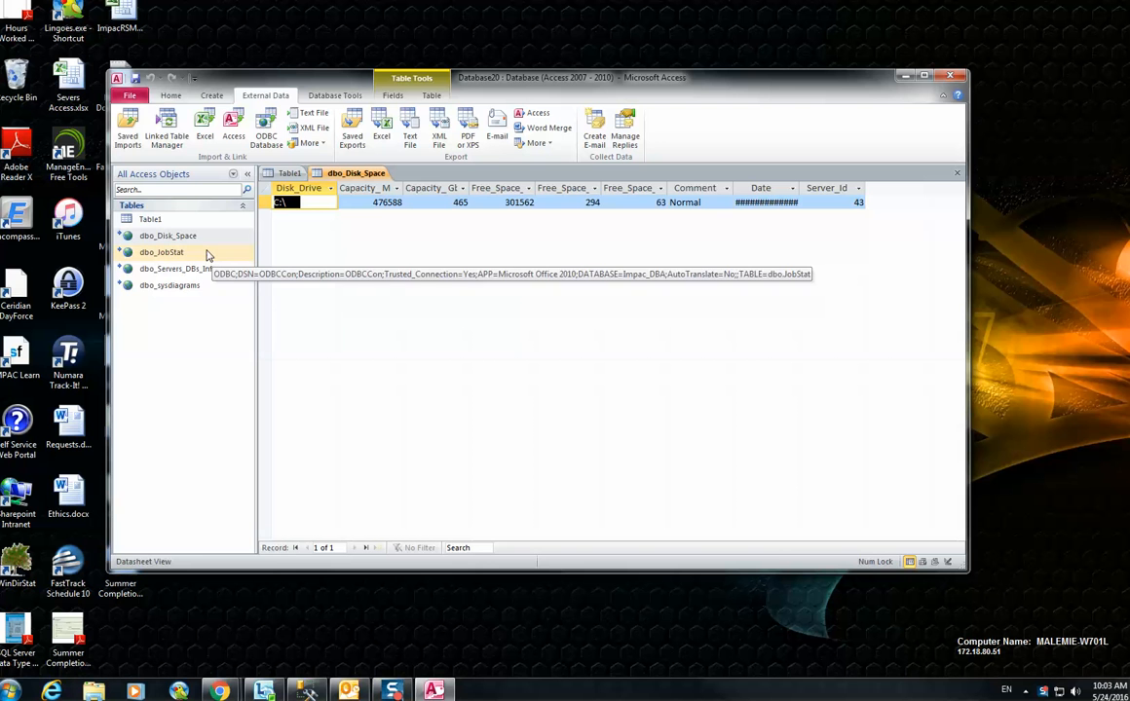
mouse_move(730, 378)
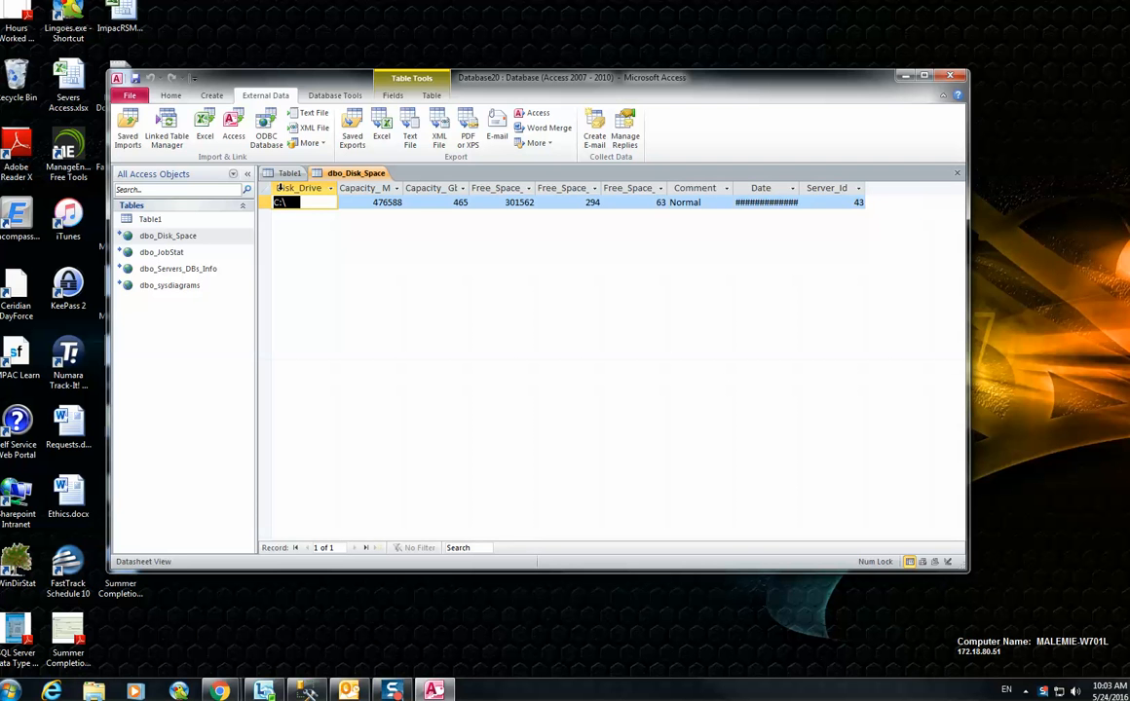
mouse_move(265, 127)
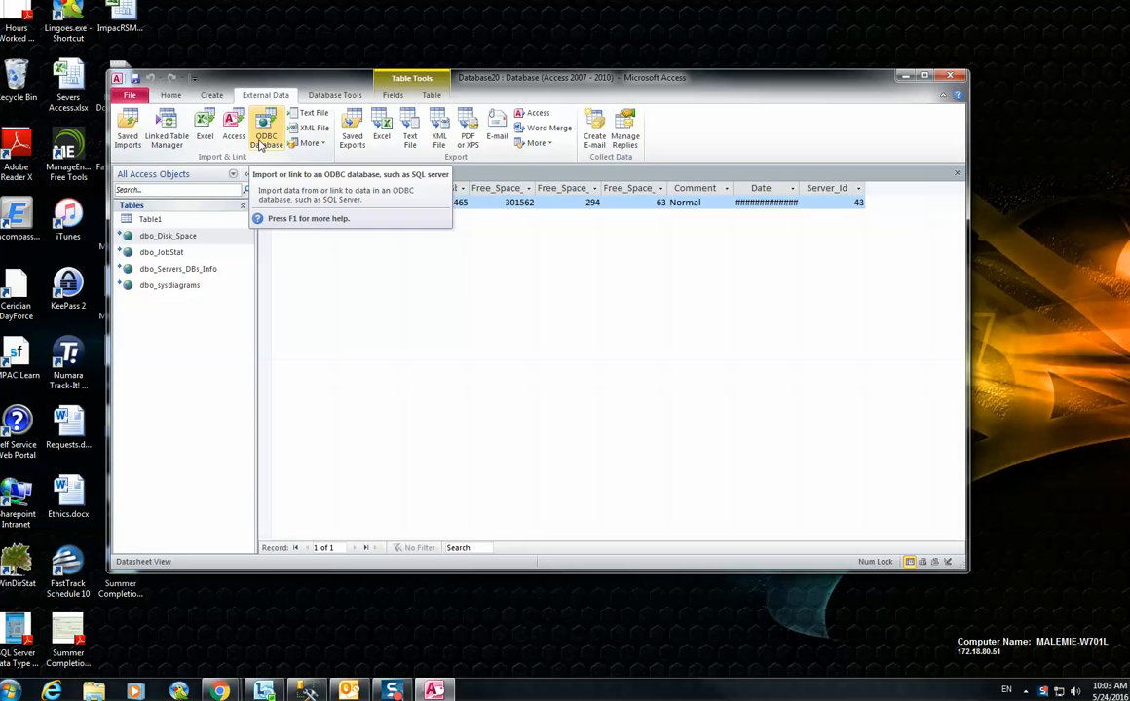
Step: Start a second ODBC link, reuse the ODBCCon machine data source and list its tables
left_click(265, 132)
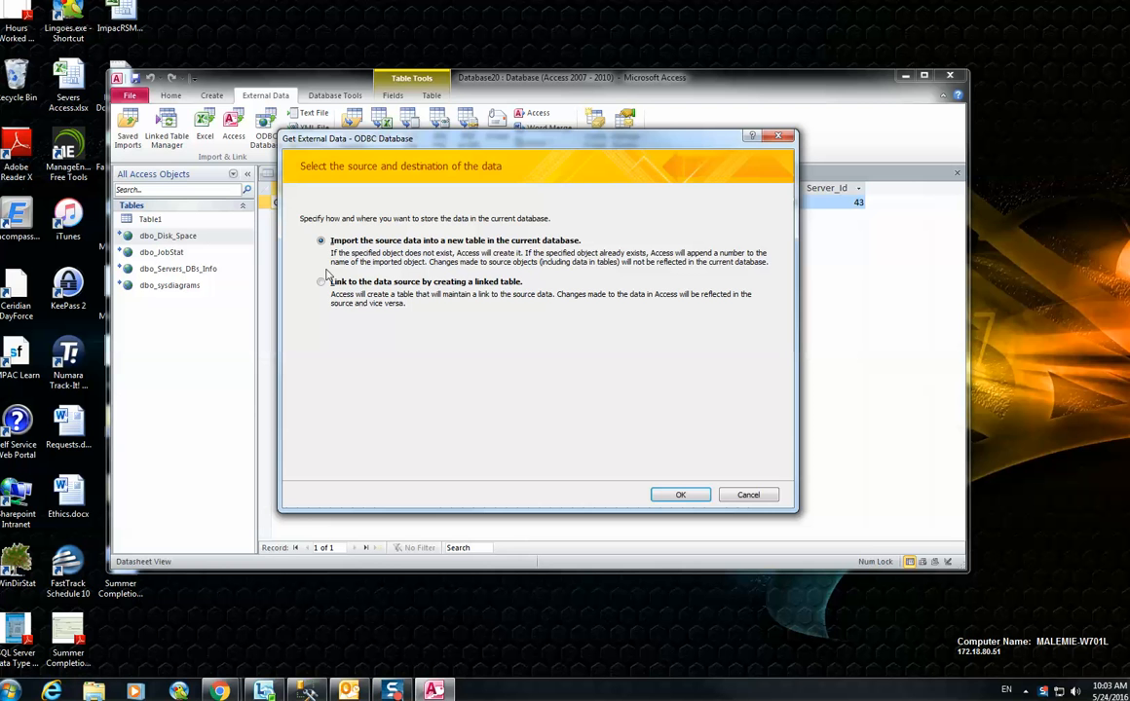
left_click(321, 280)
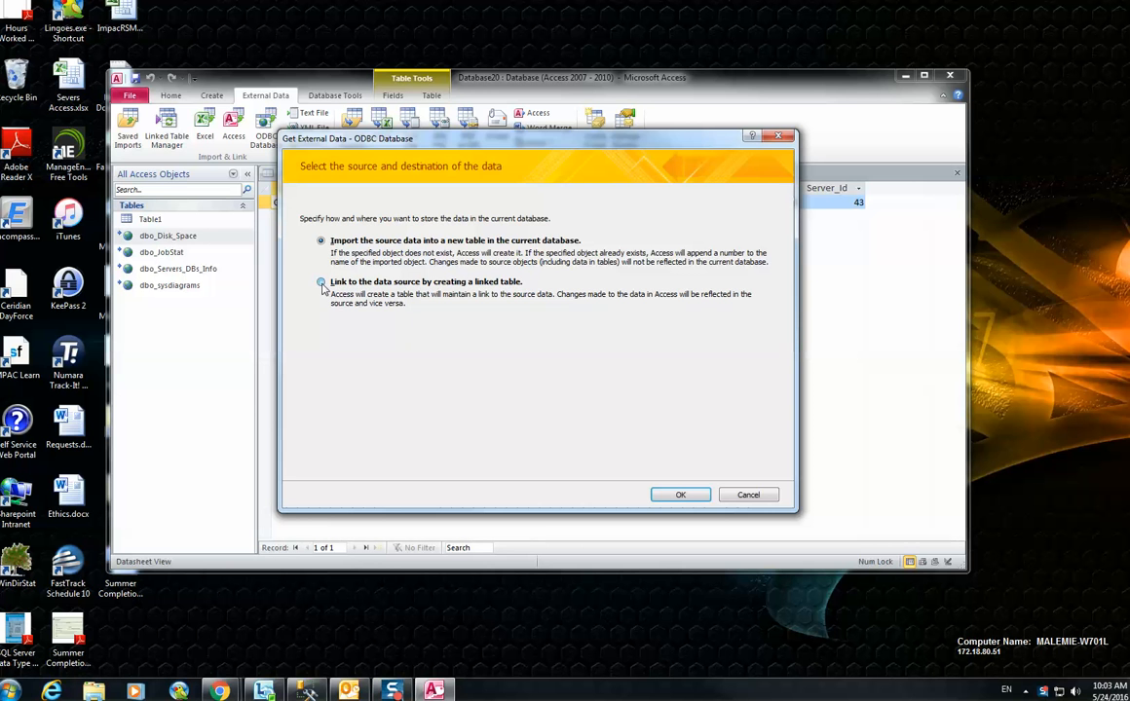
left_click(680, 495)
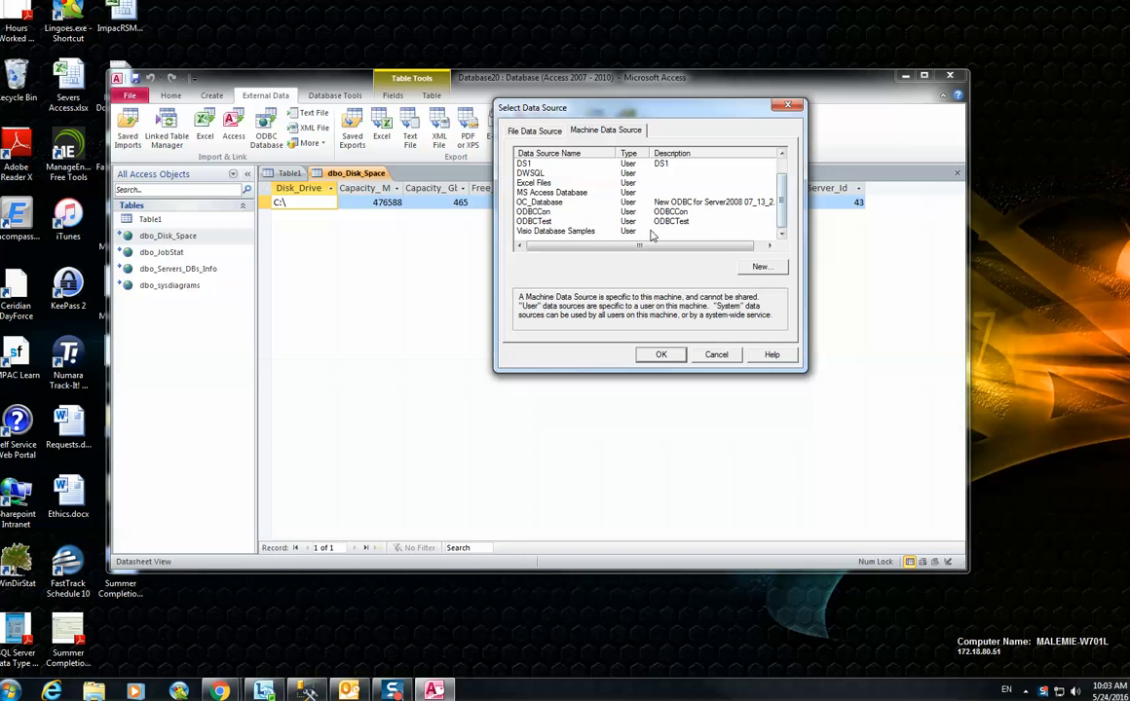
left_click(534, 210)
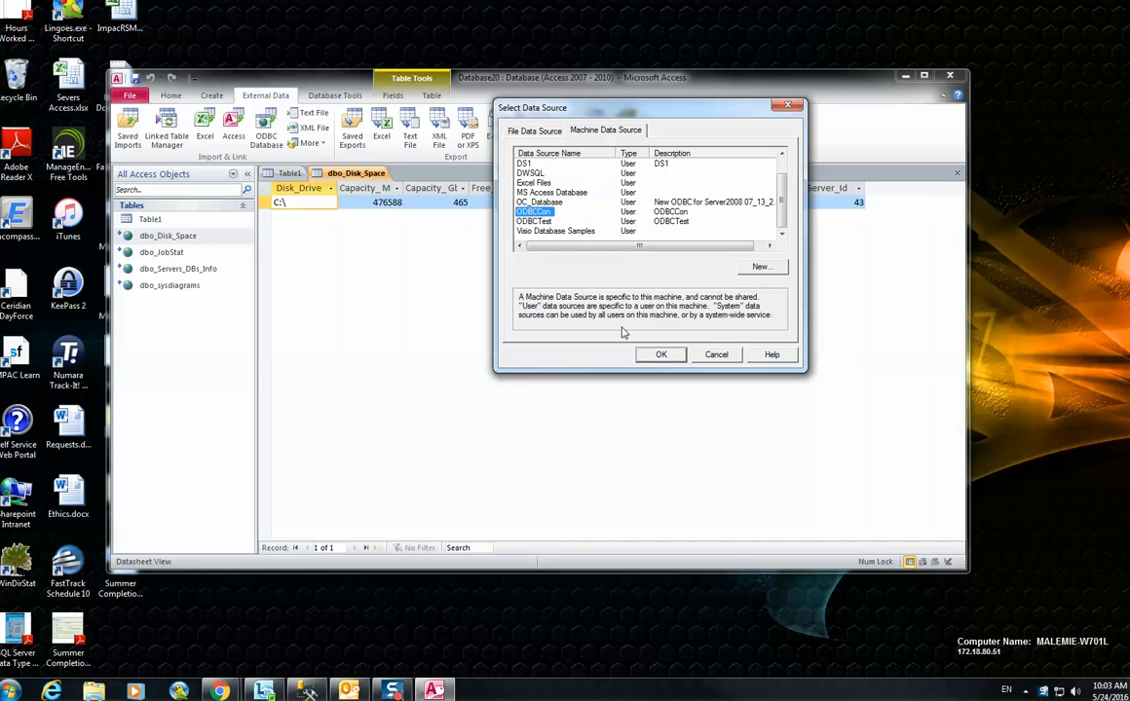
left_click(661, 354)
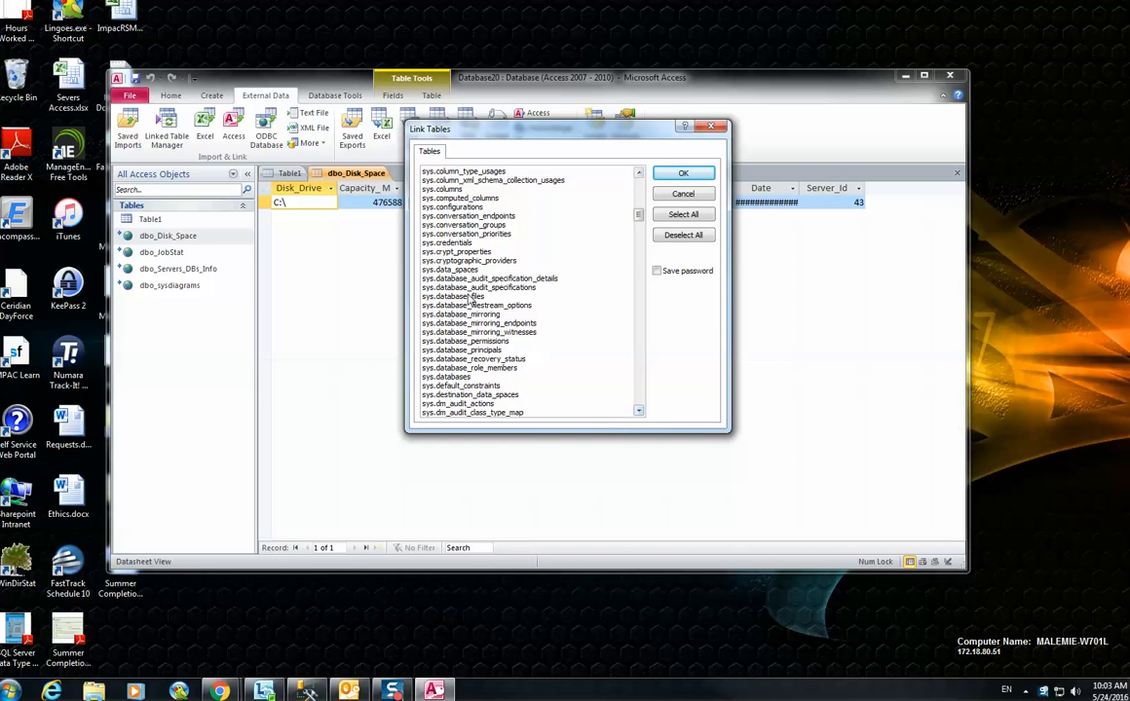
Step: Link sys.database_audit_specification_details, accepting the default unique record identifier
left_click(682, 171)
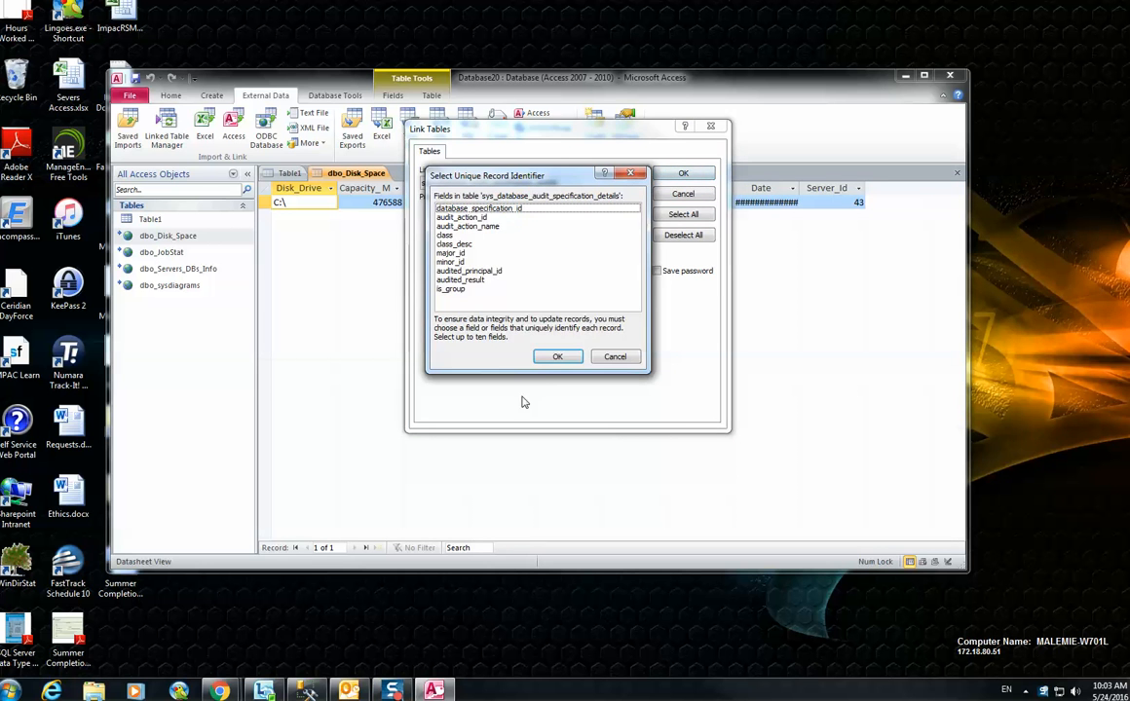
left_click(557, 354)
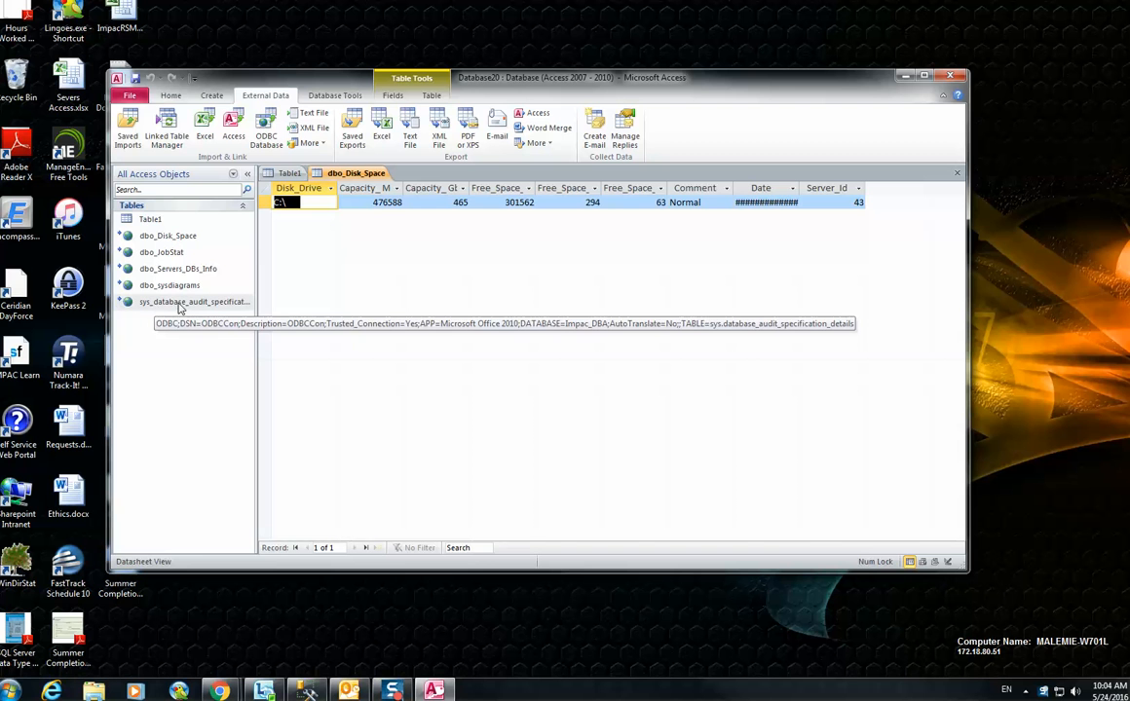